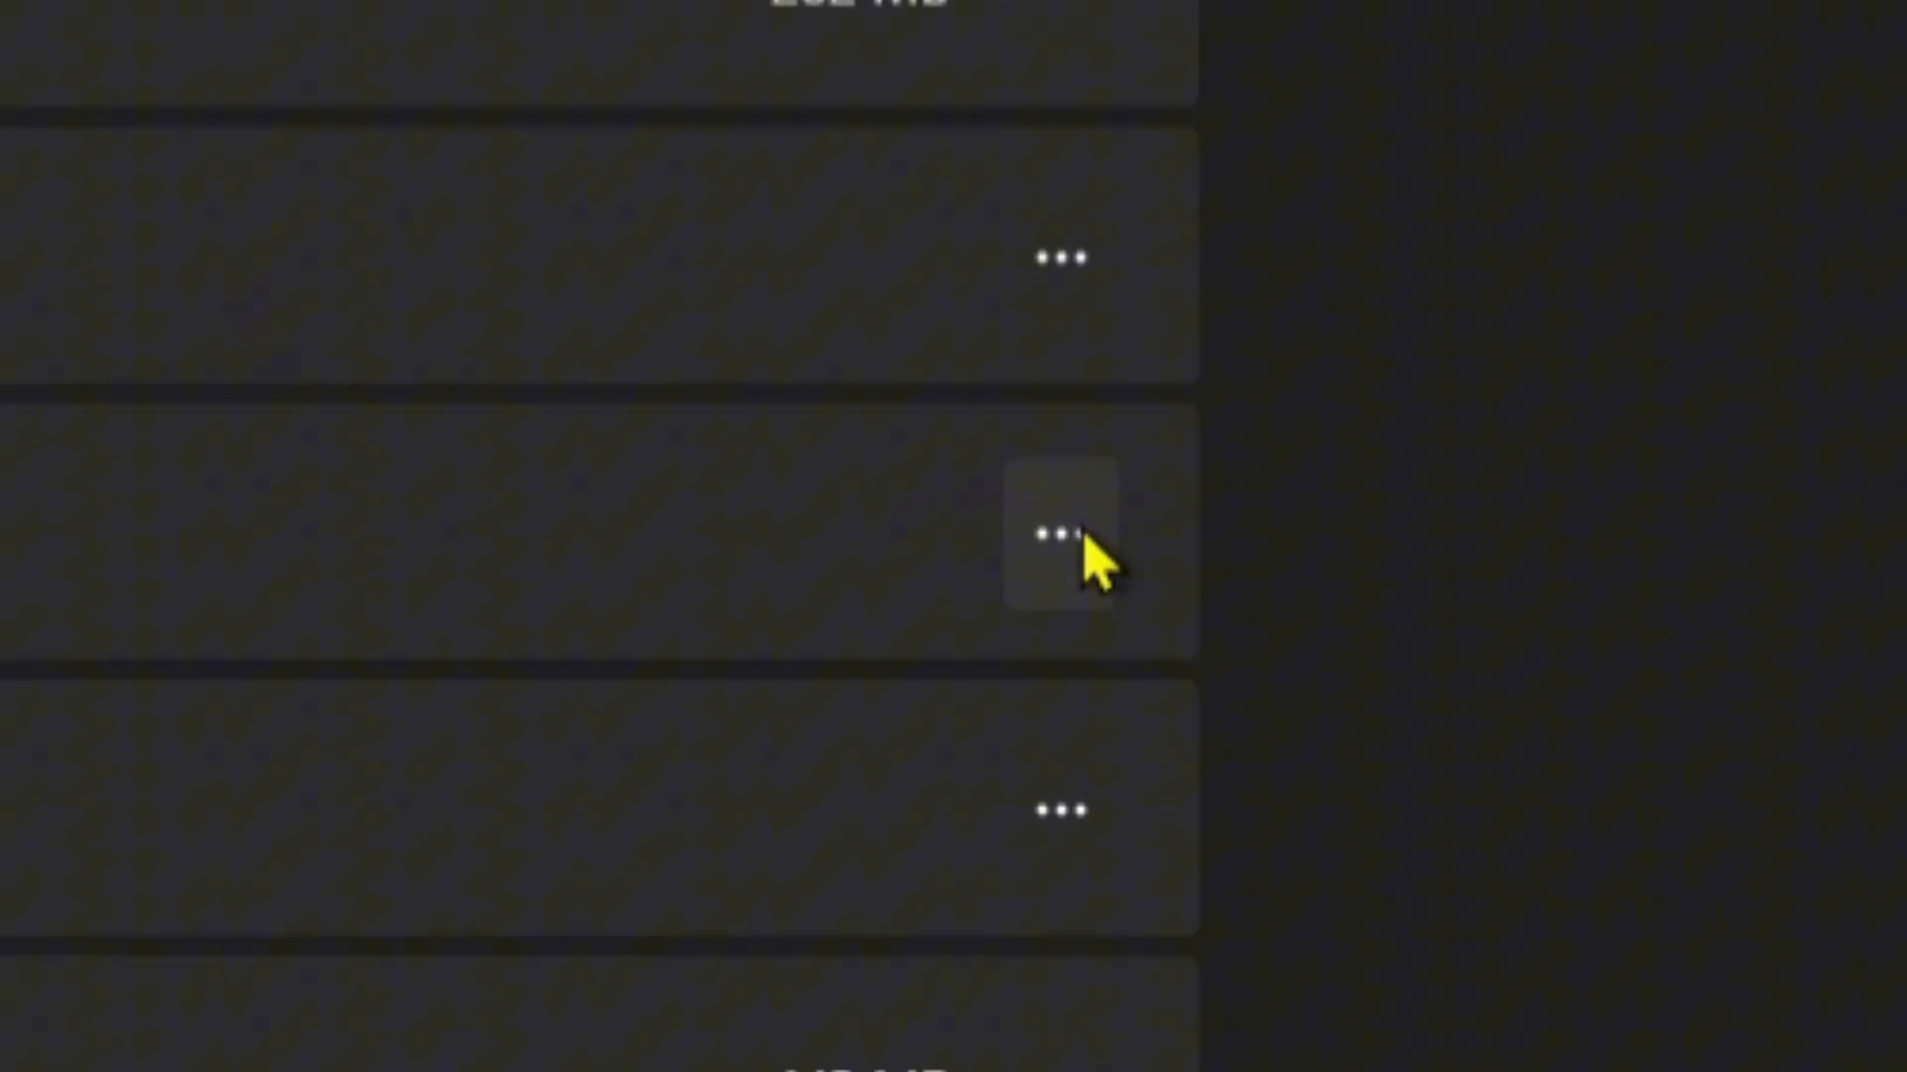
# Step: Start a new project named 'Unity Sucks' located under D:/Godot projects
pyautogui.click(1059, 532)
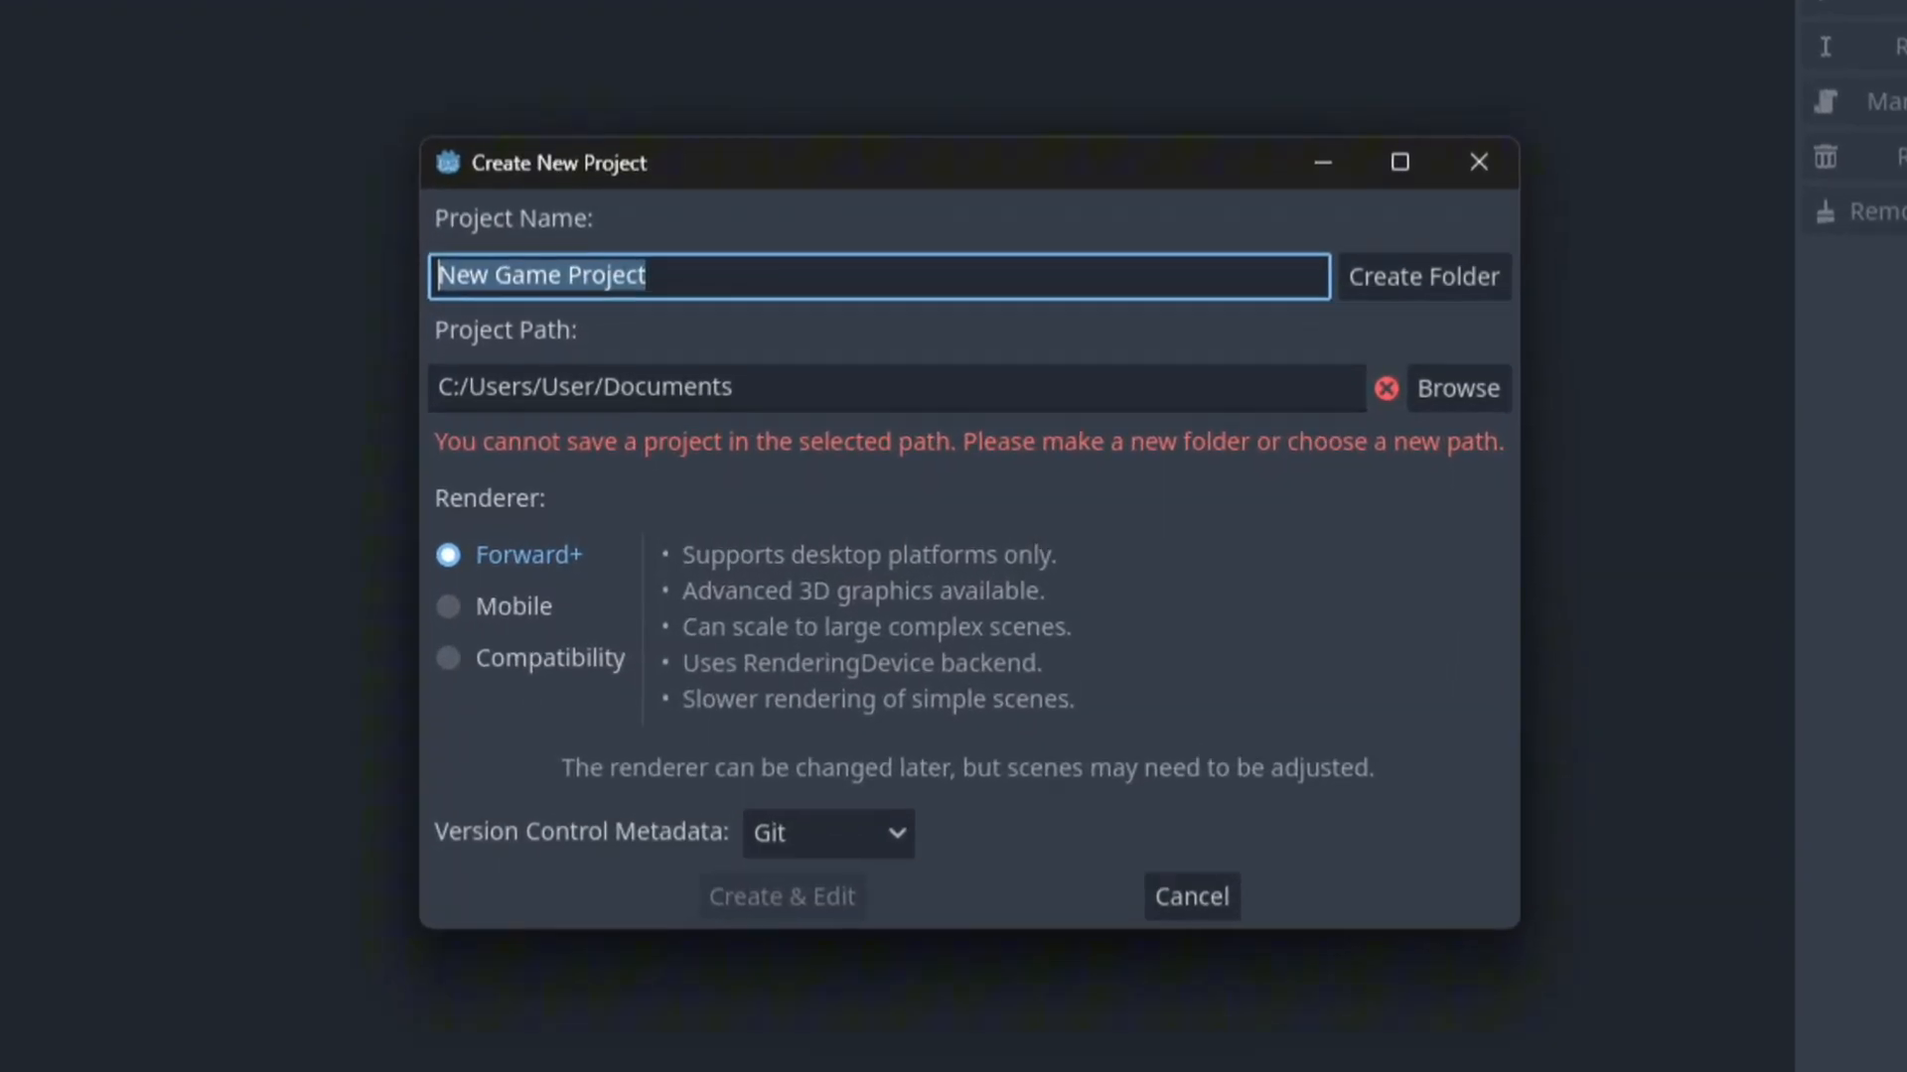
pyautogui.write('Unity')
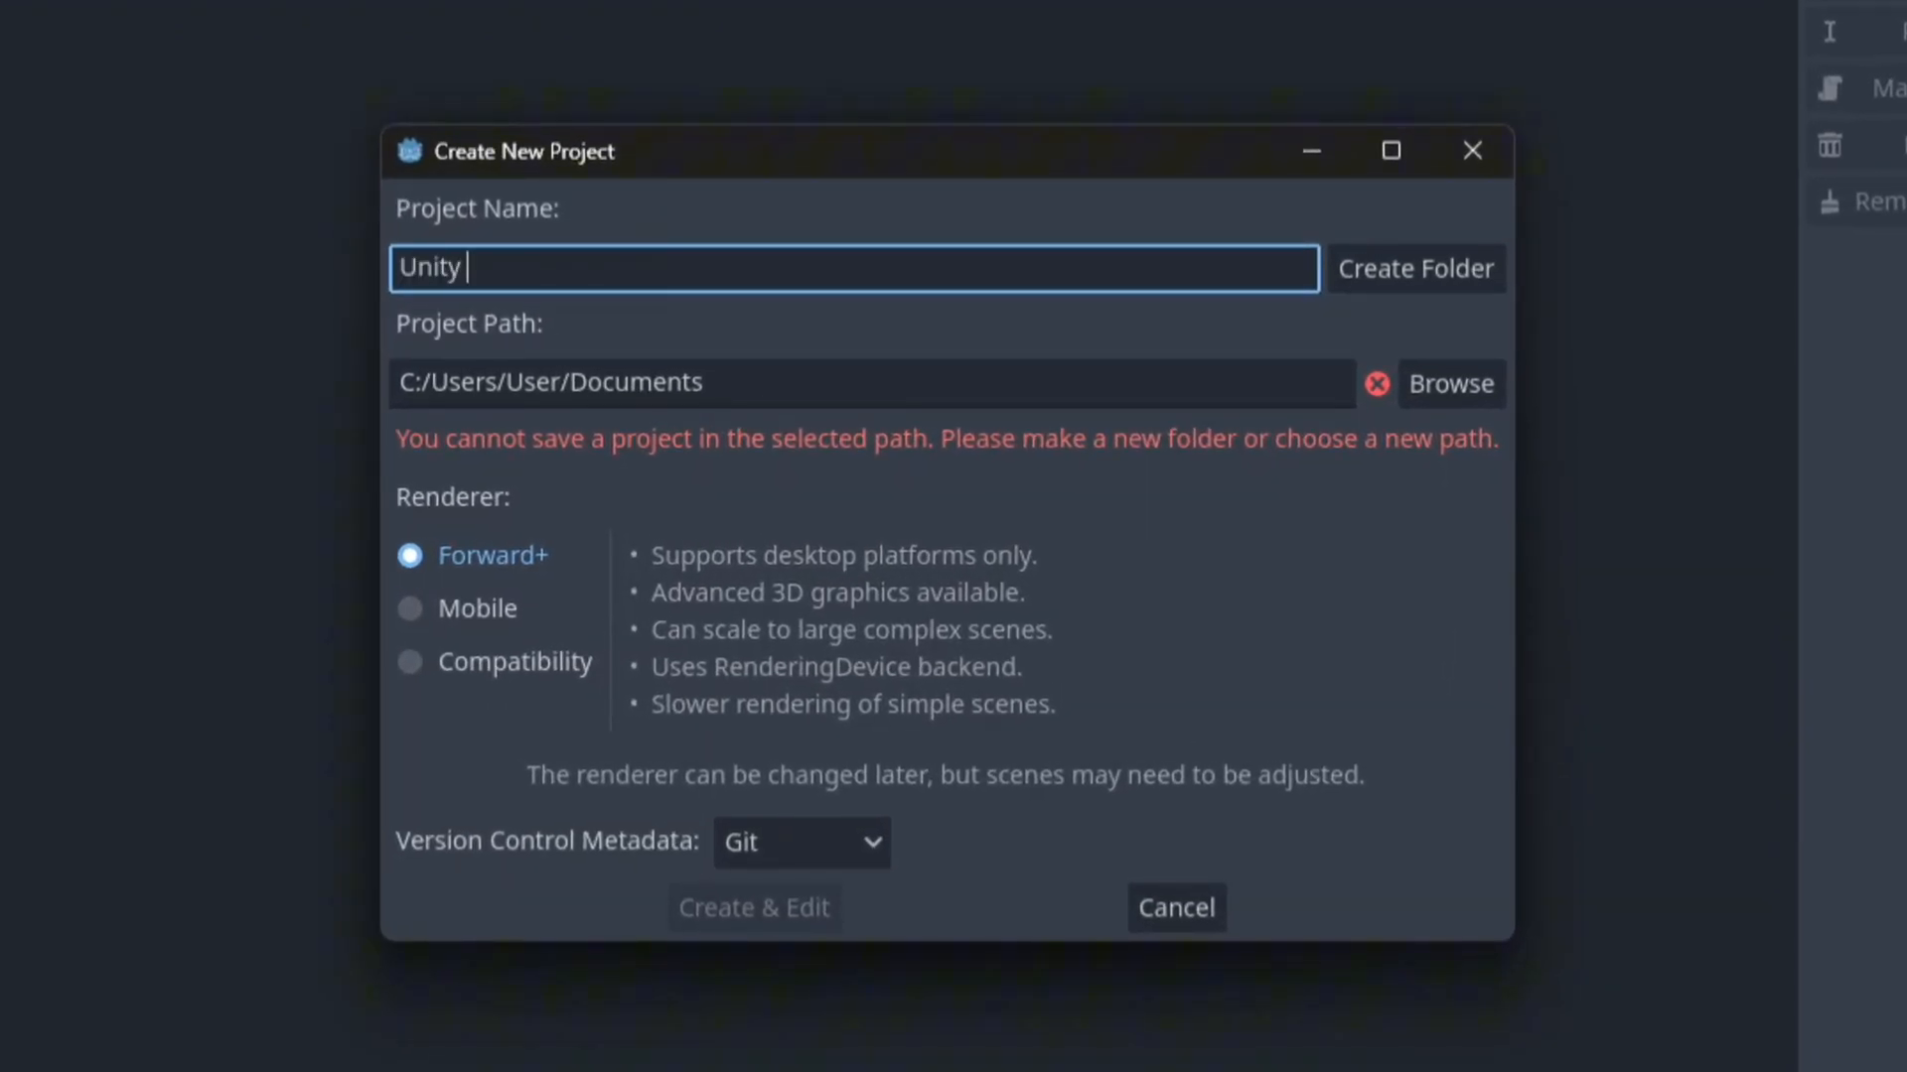
pyautogui.write('Sucks')
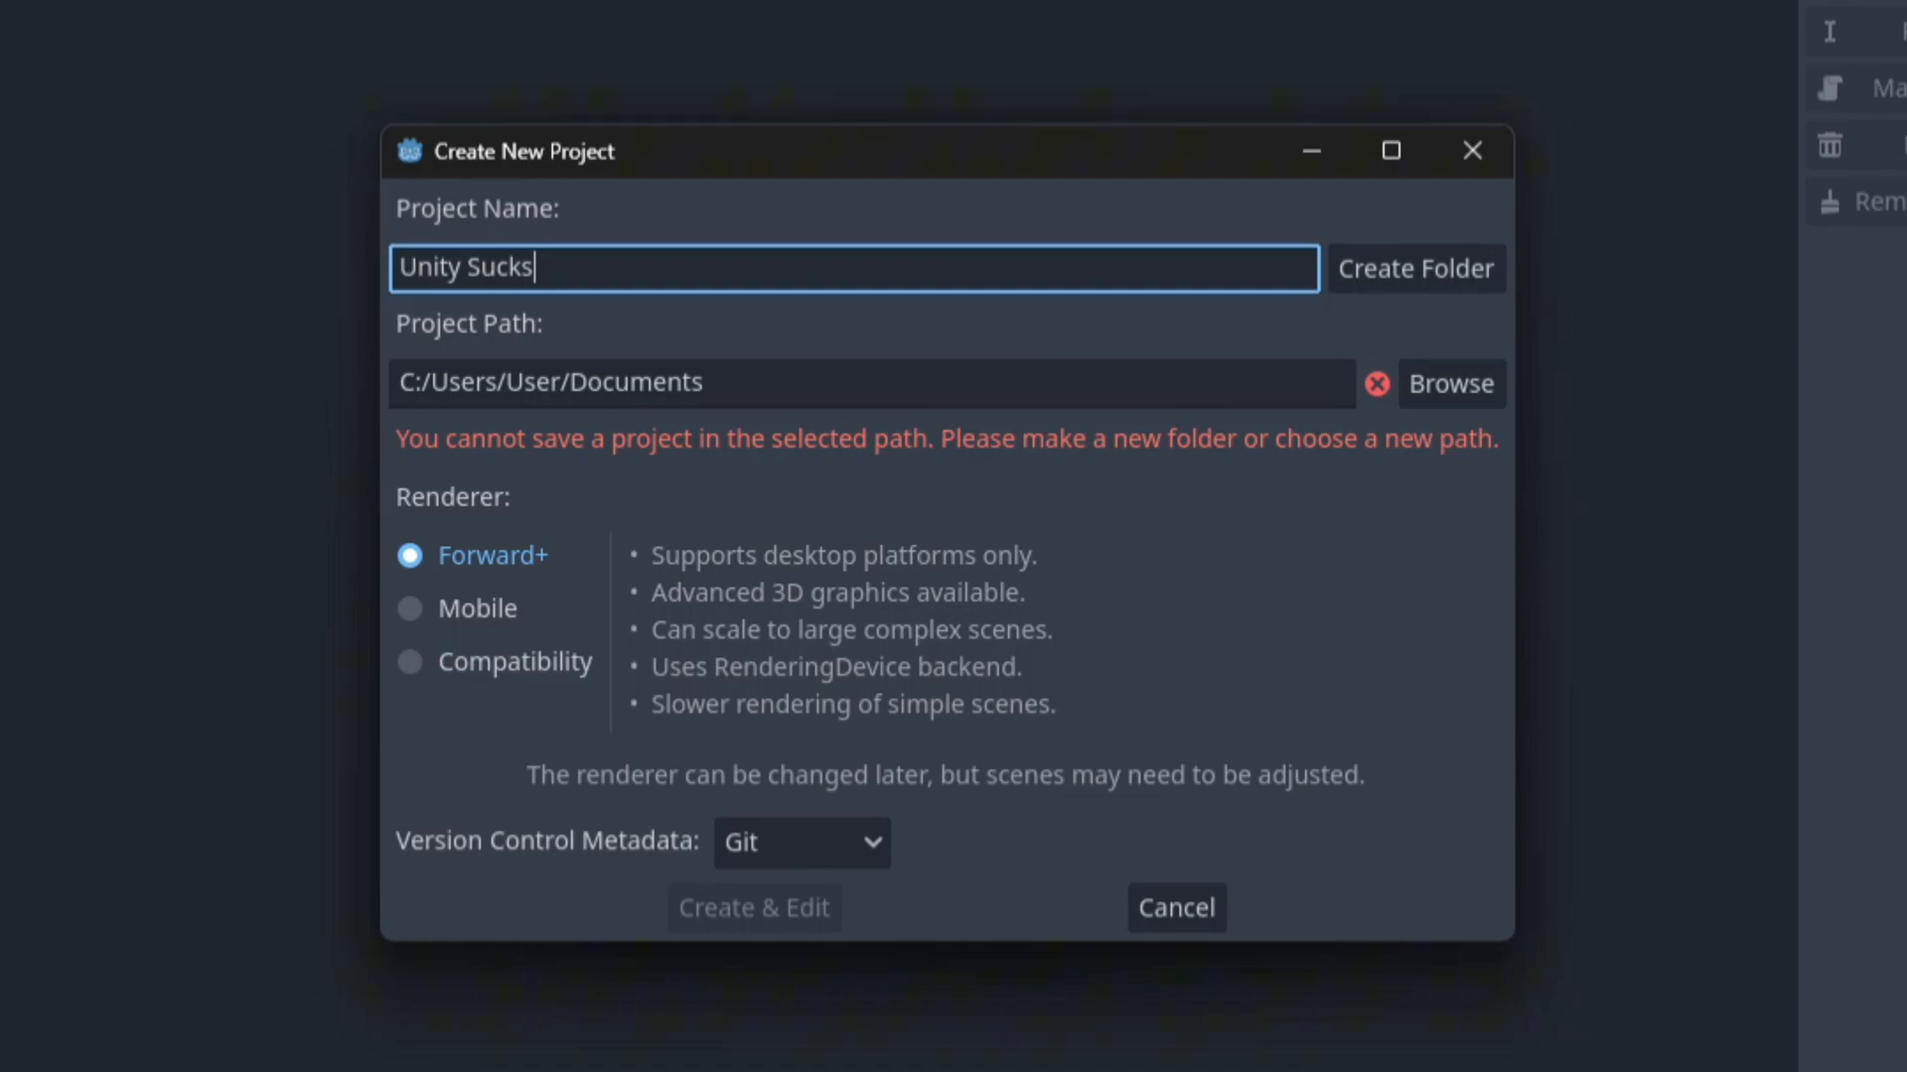
pyautogui.click(1450, 383)
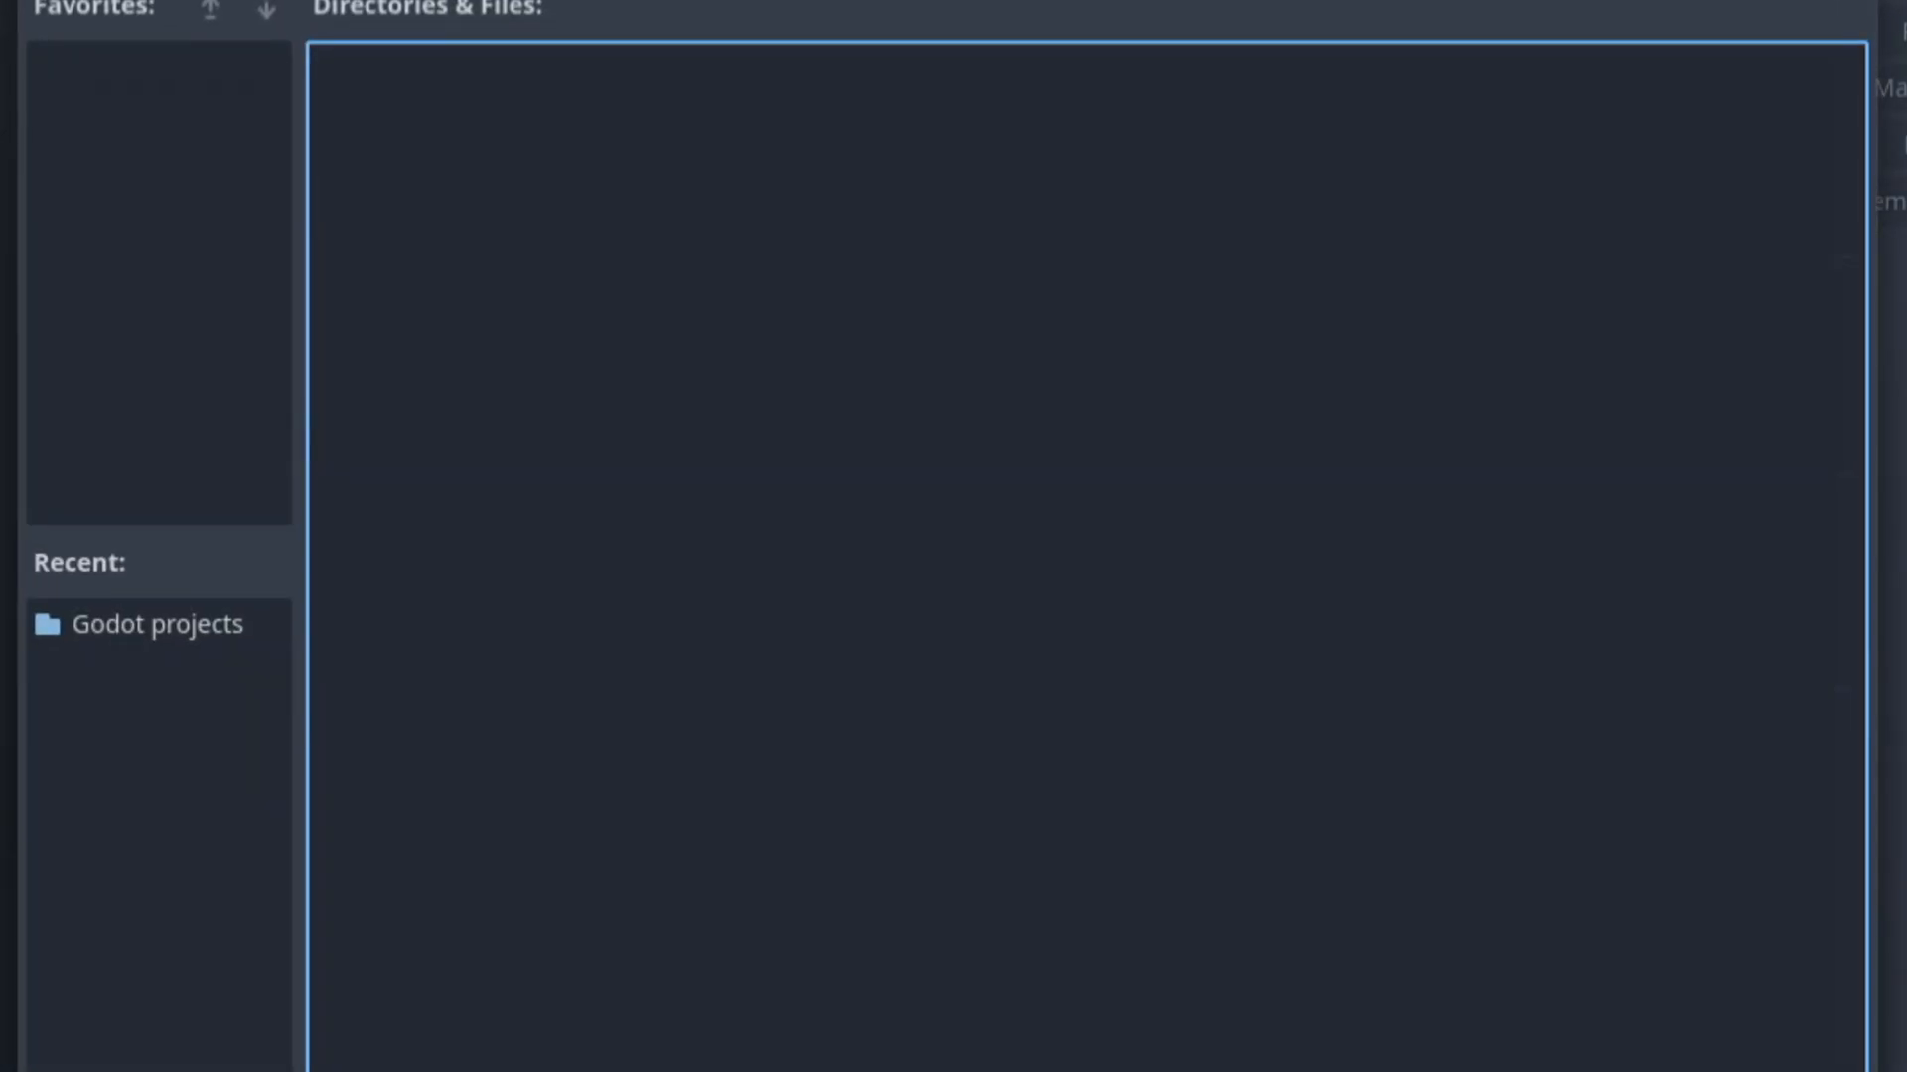
pyautogui.click(157, 624)
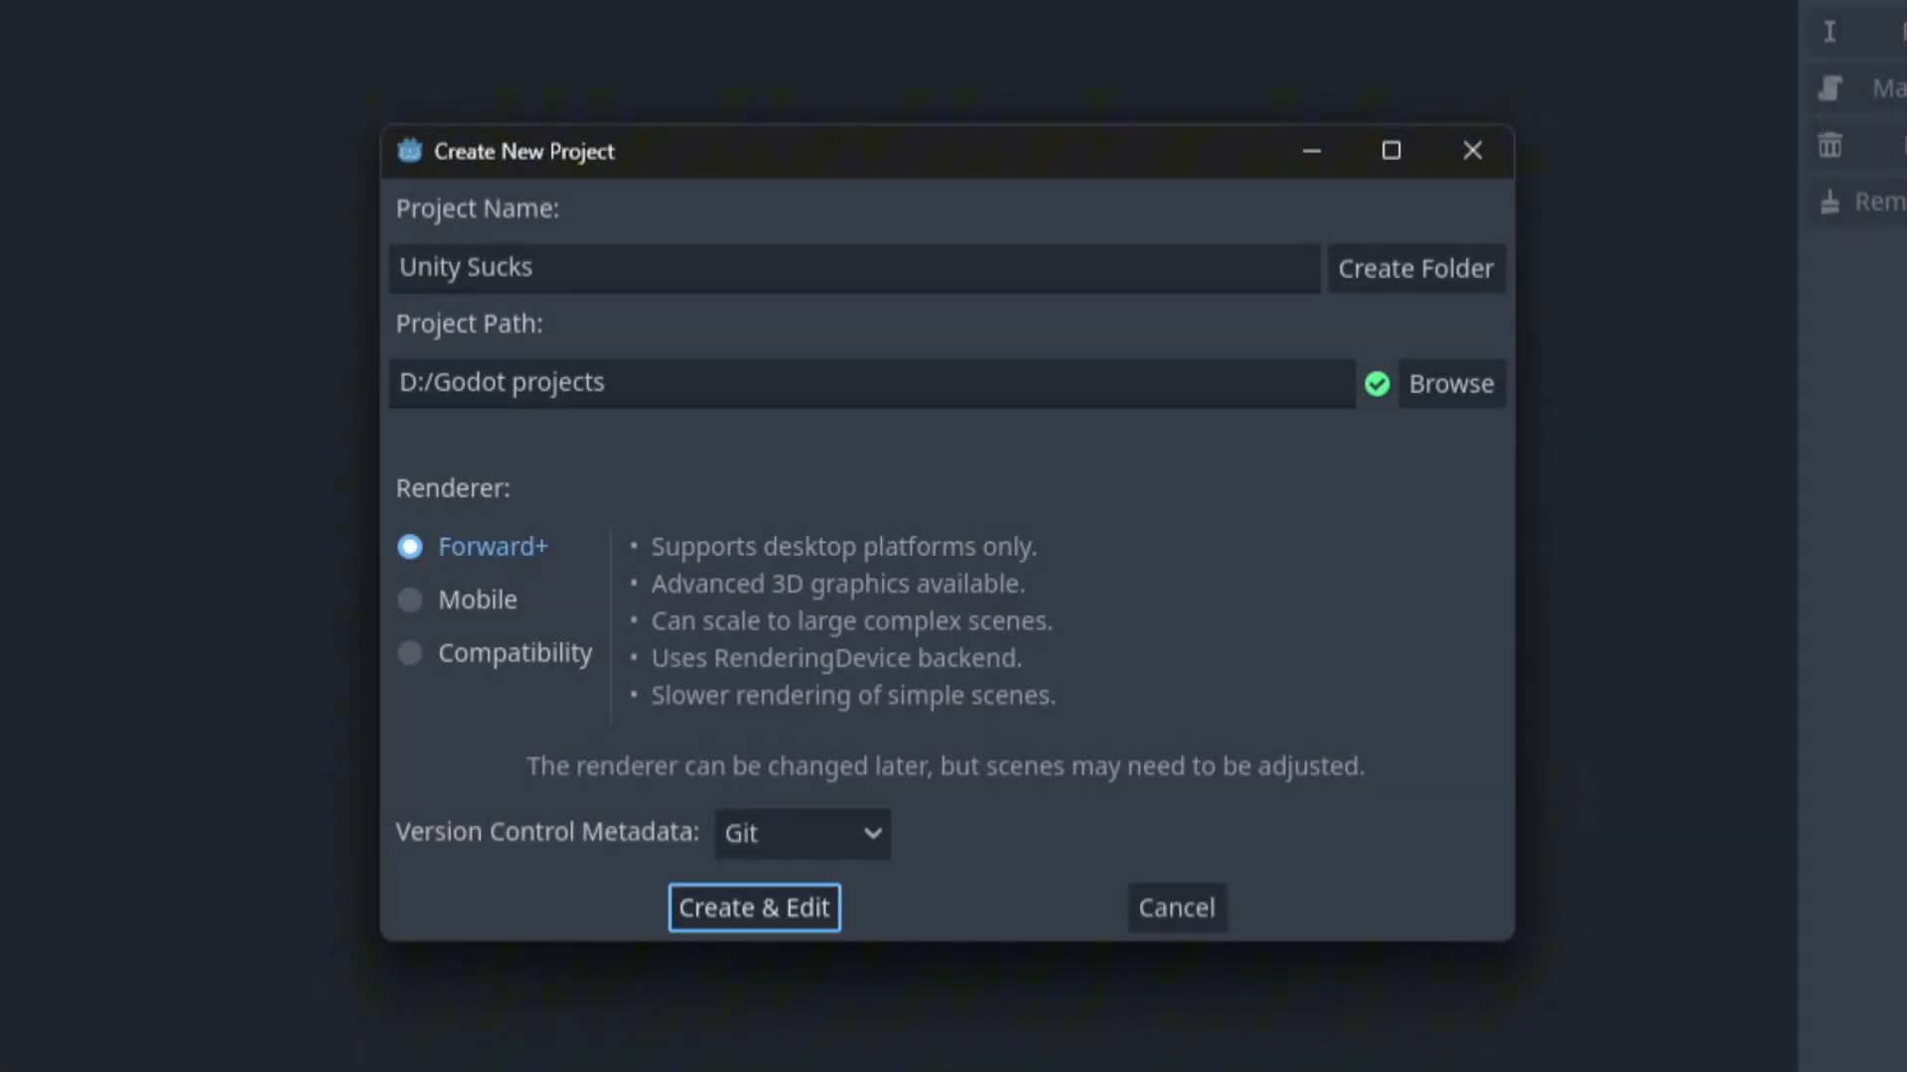
# Step: Set Version Control Metadata to None and create the project for editing
pyautogui.click(801, 832)
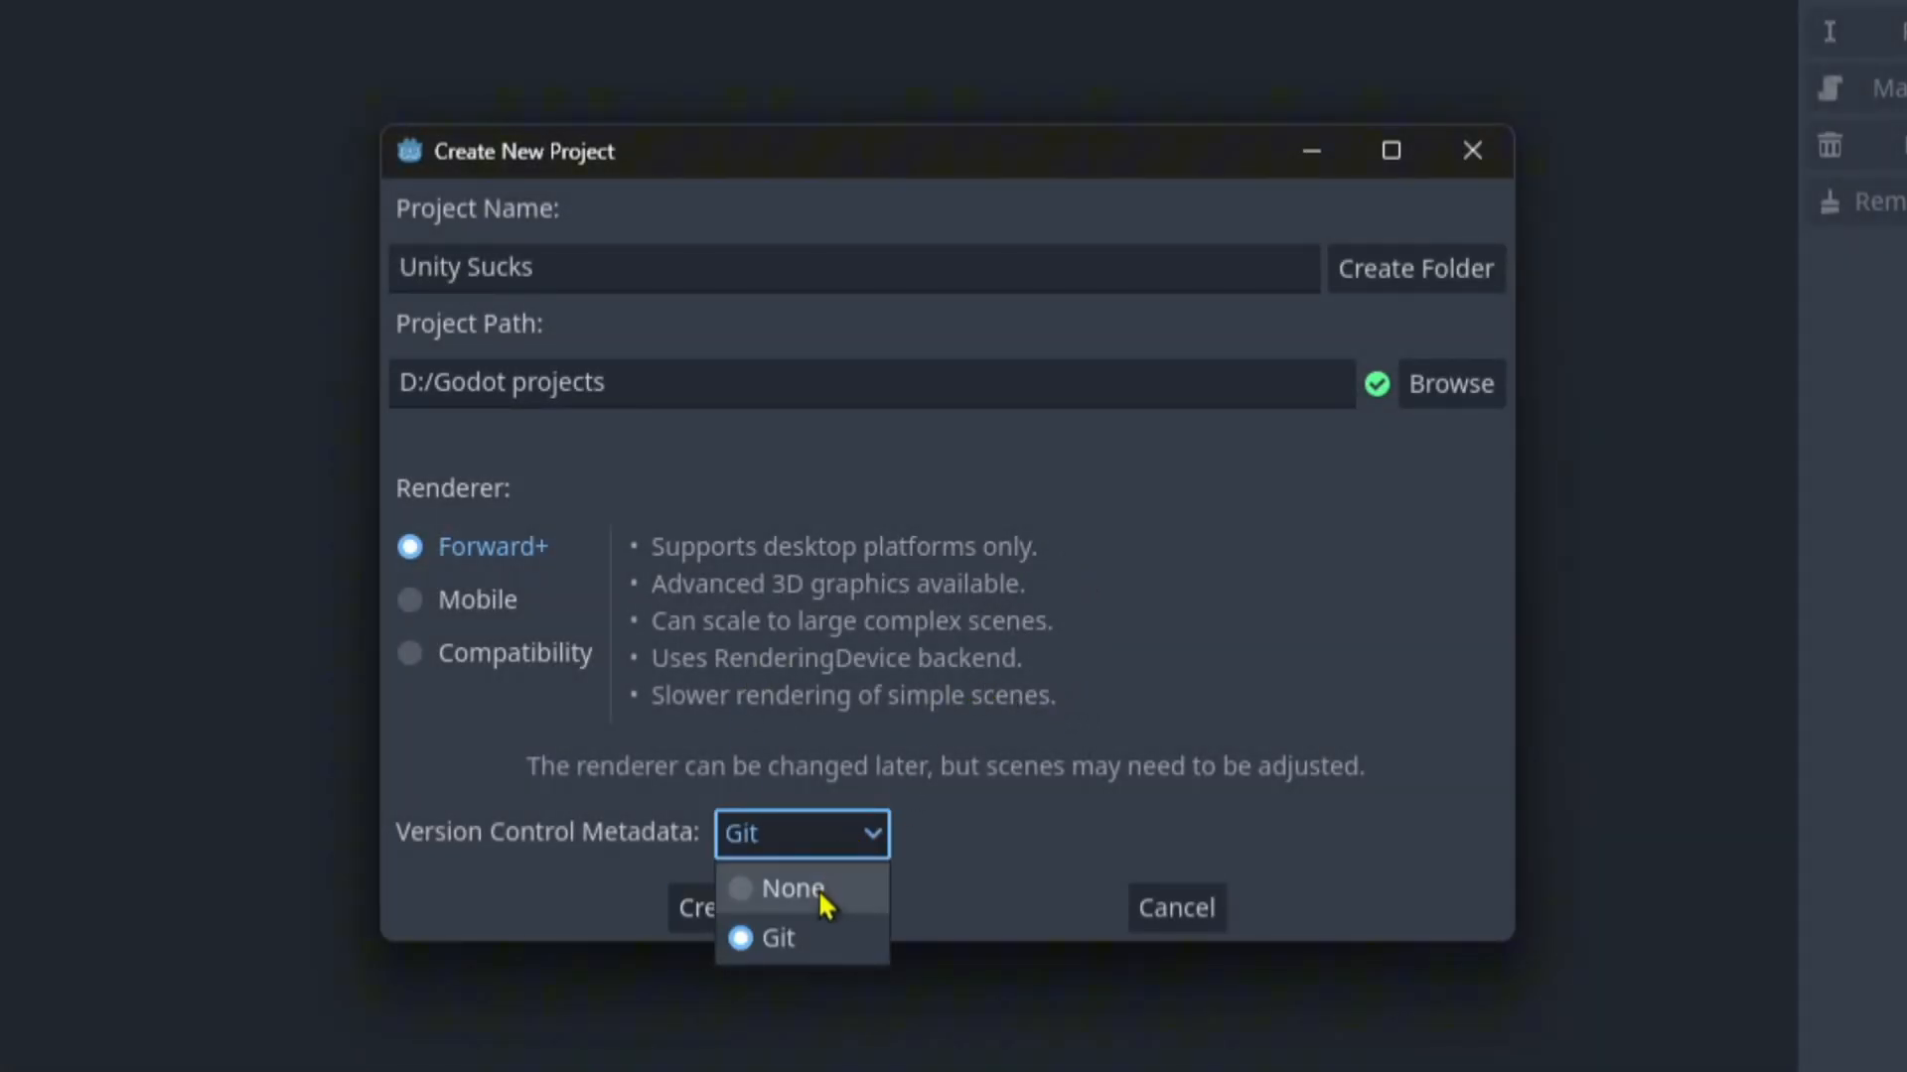
pyautogui.click(788, 888)
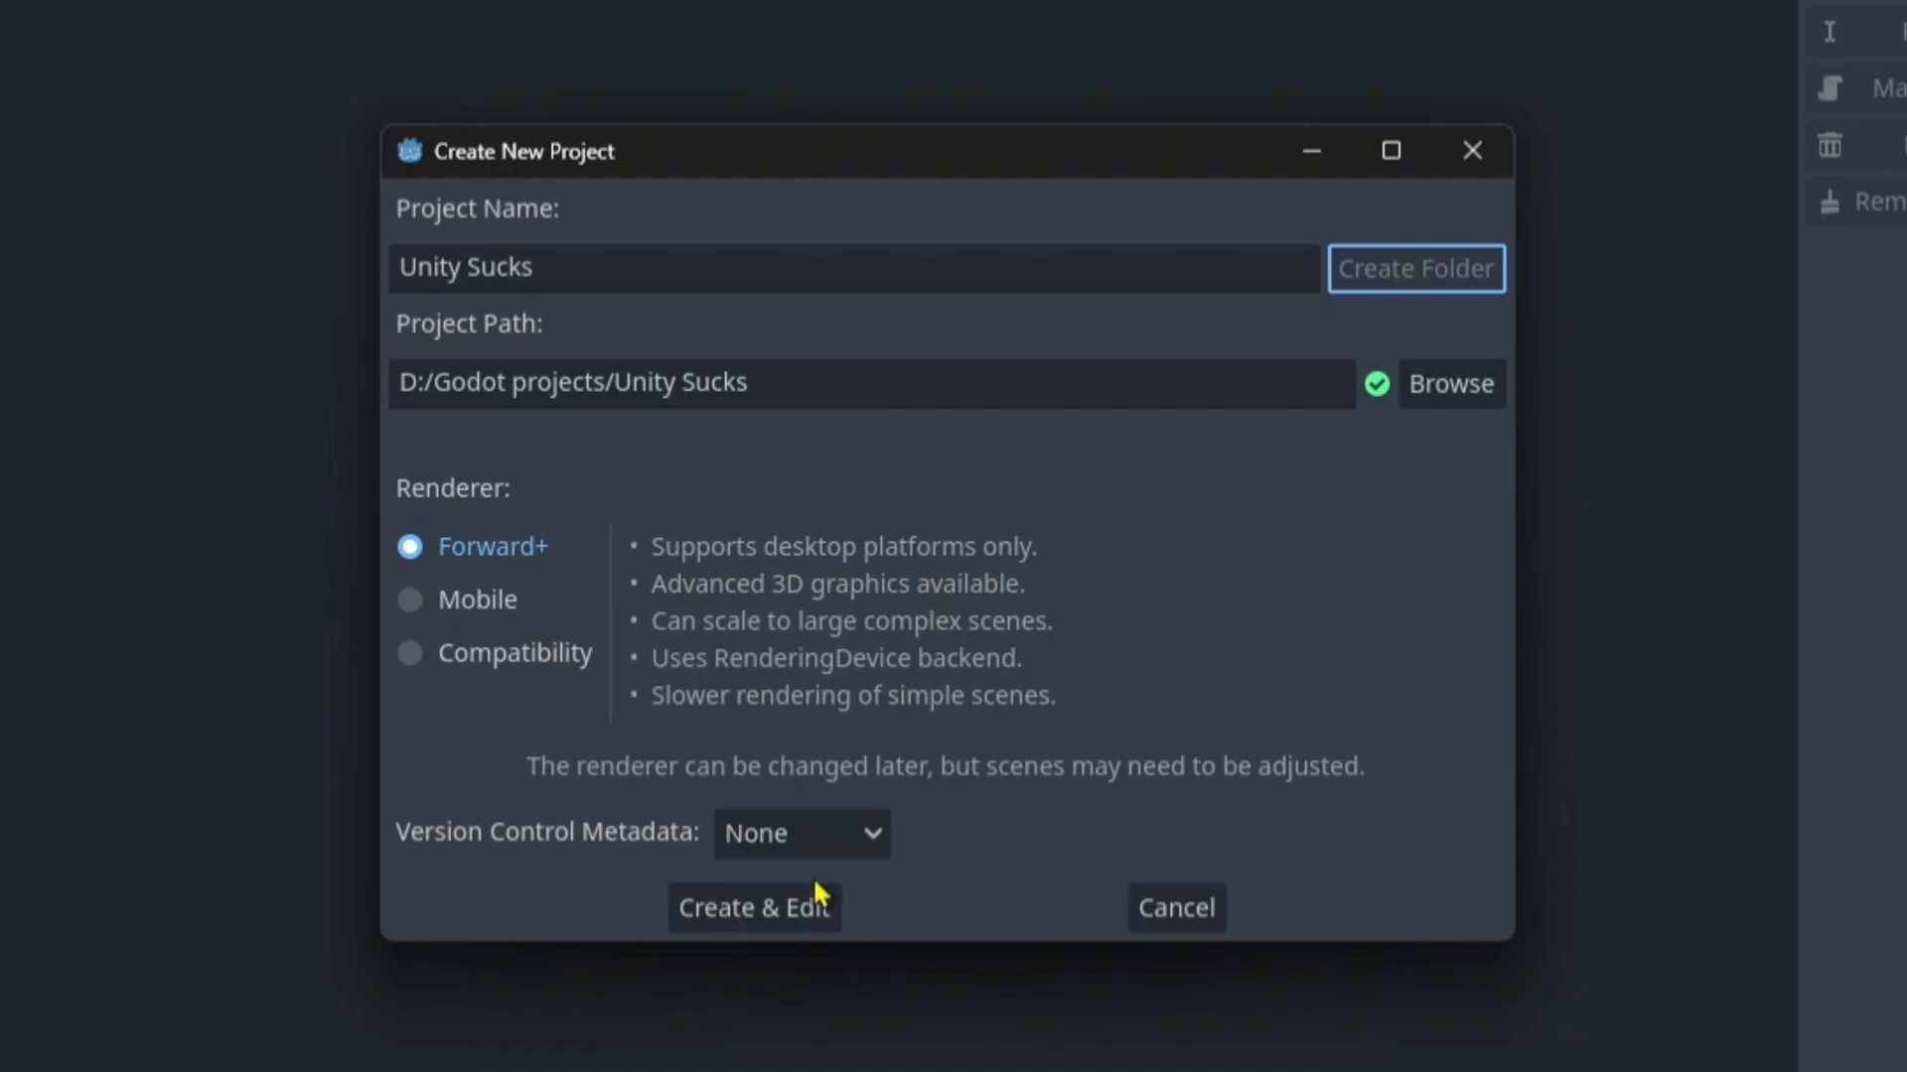
pyautogui.click(755, 908)
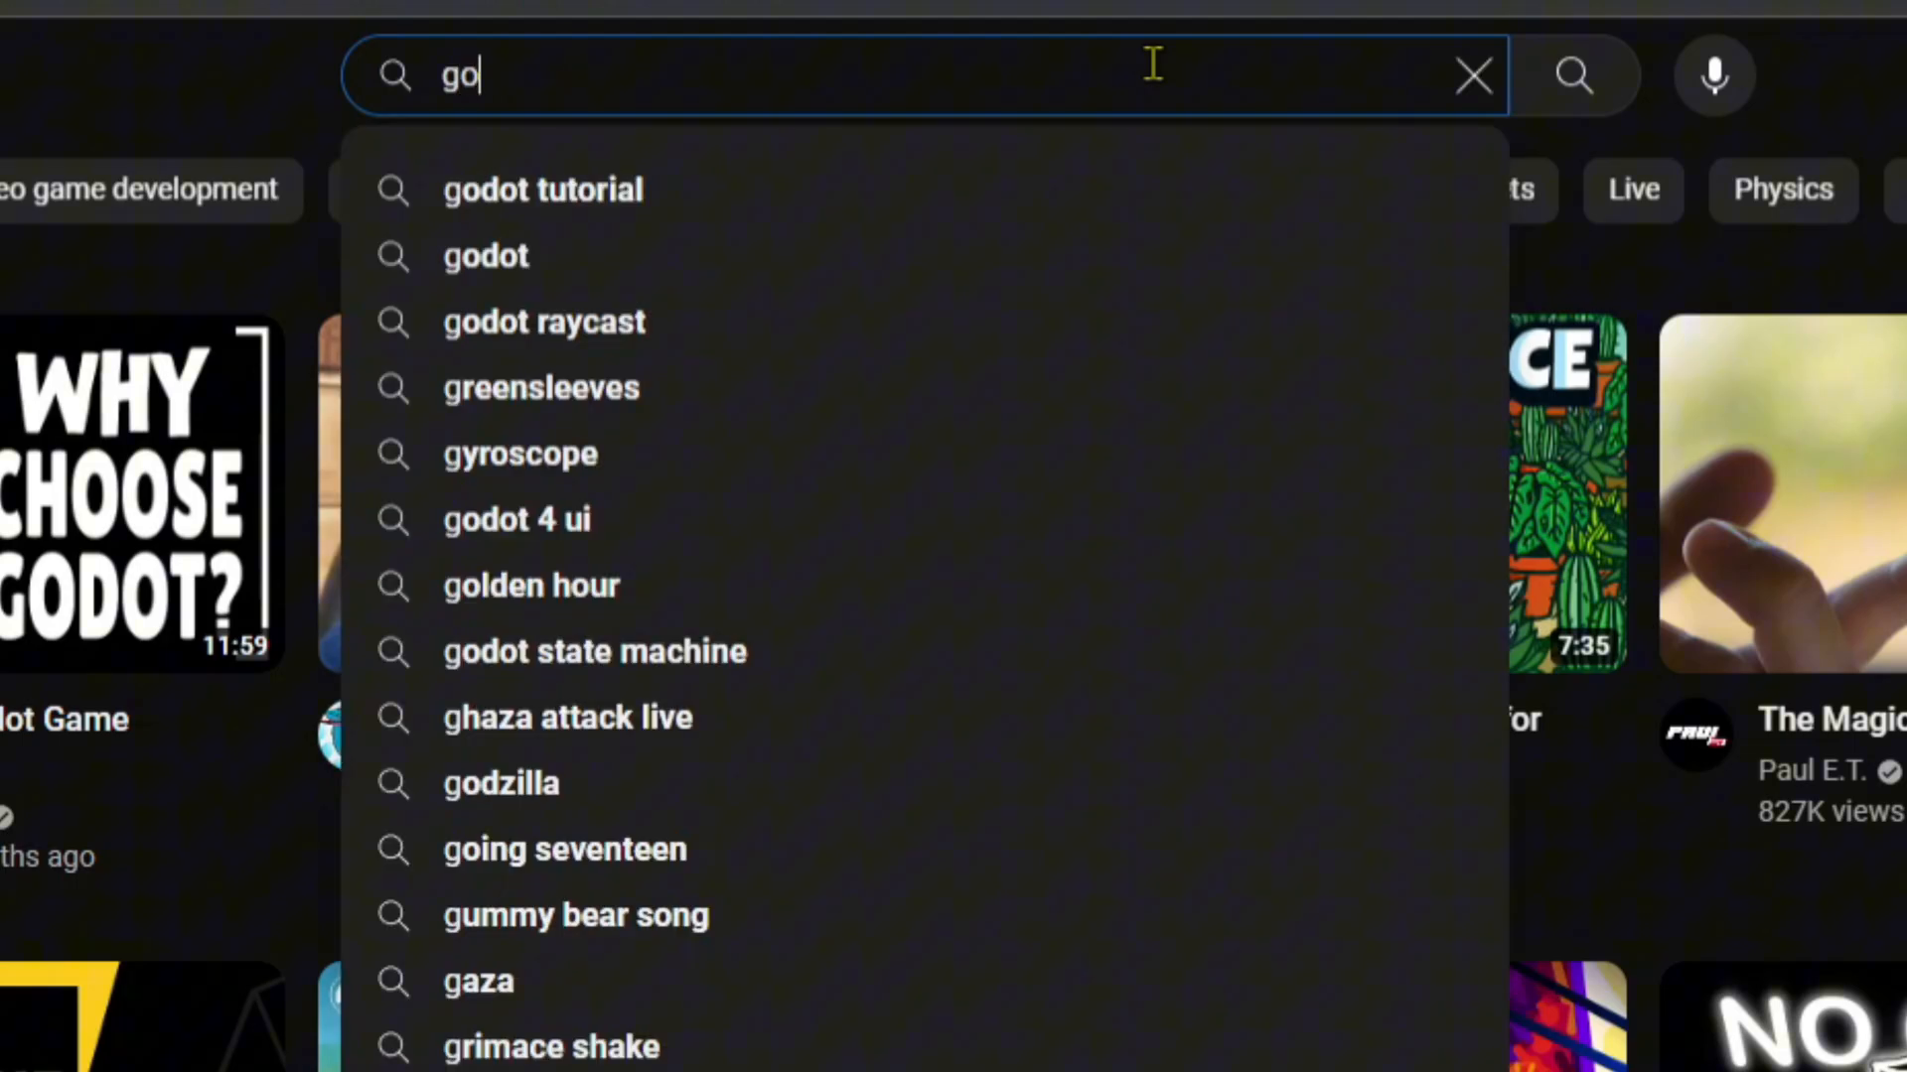
# Step: Search YouTube for 'godot tutorial' and open the Godot beginners crash course video
pyautogui.write('dot')
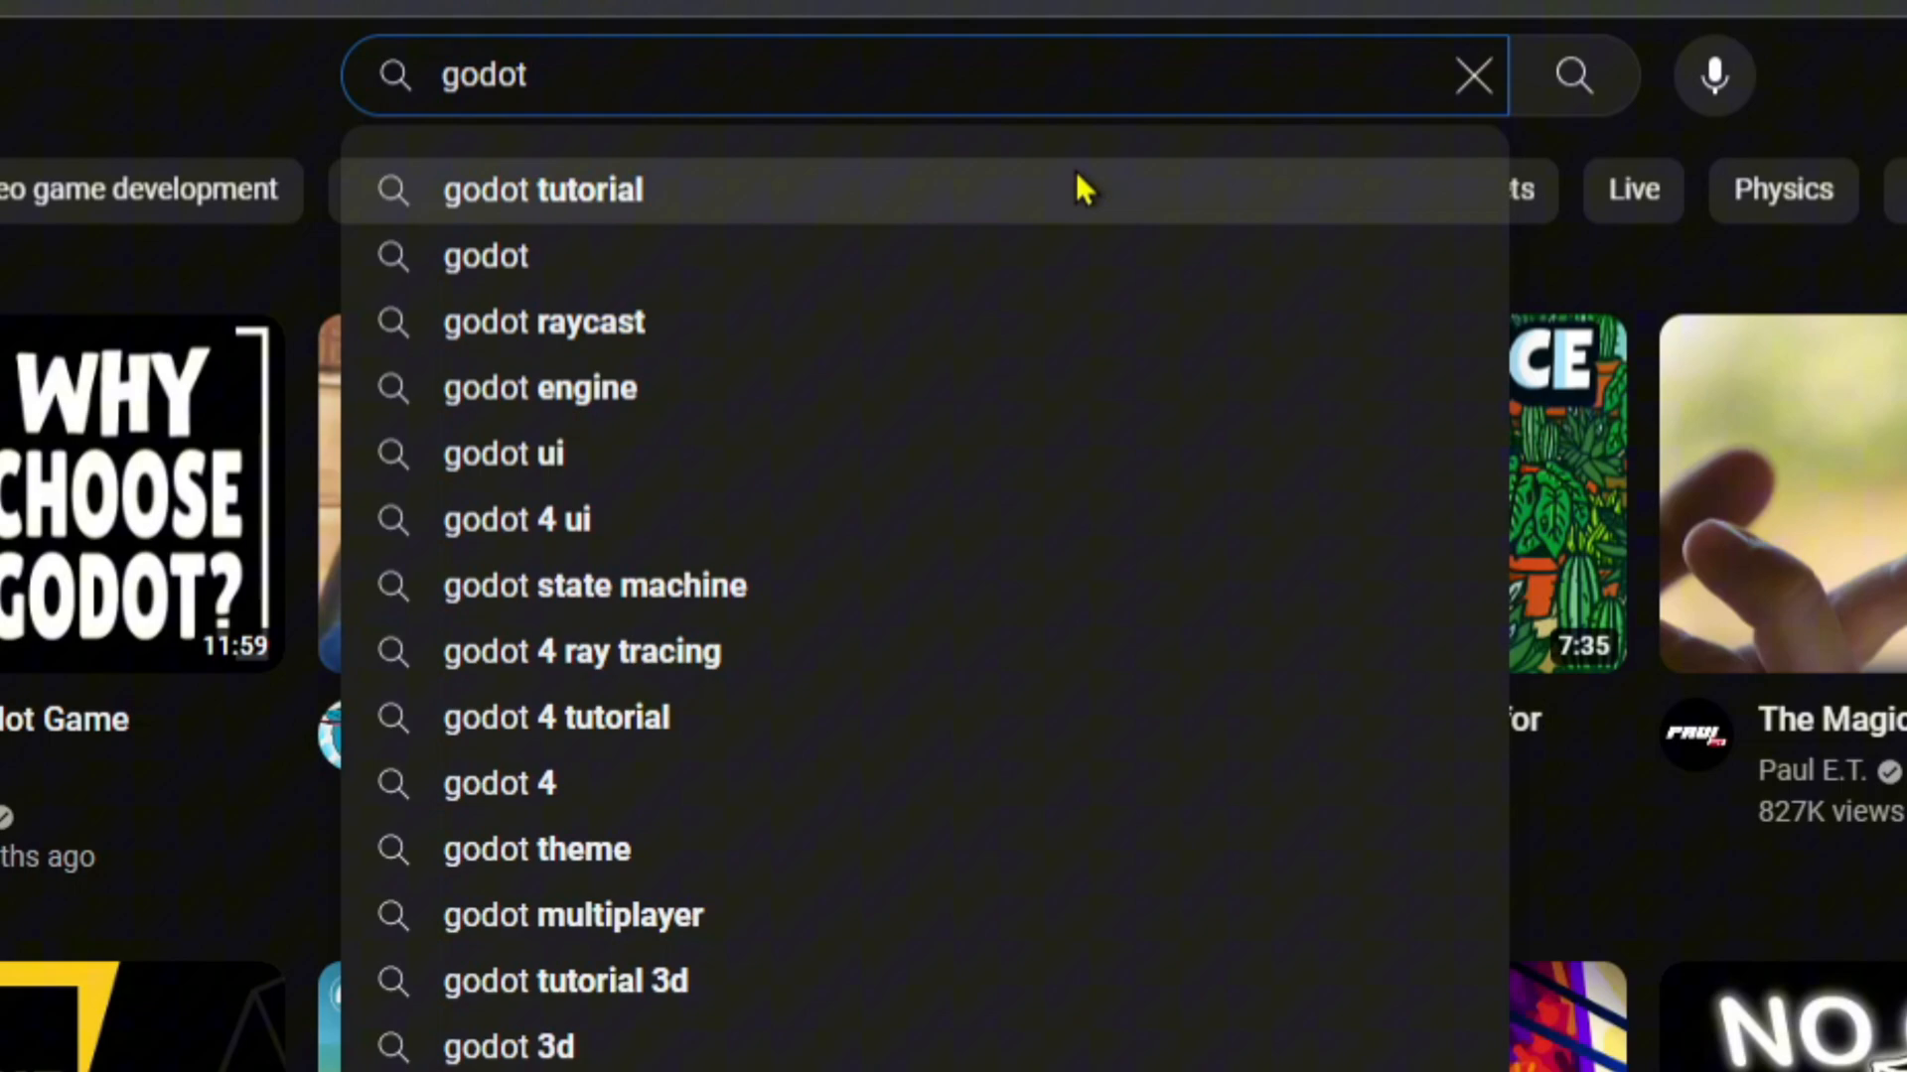
pyautogui.click(542, 191)
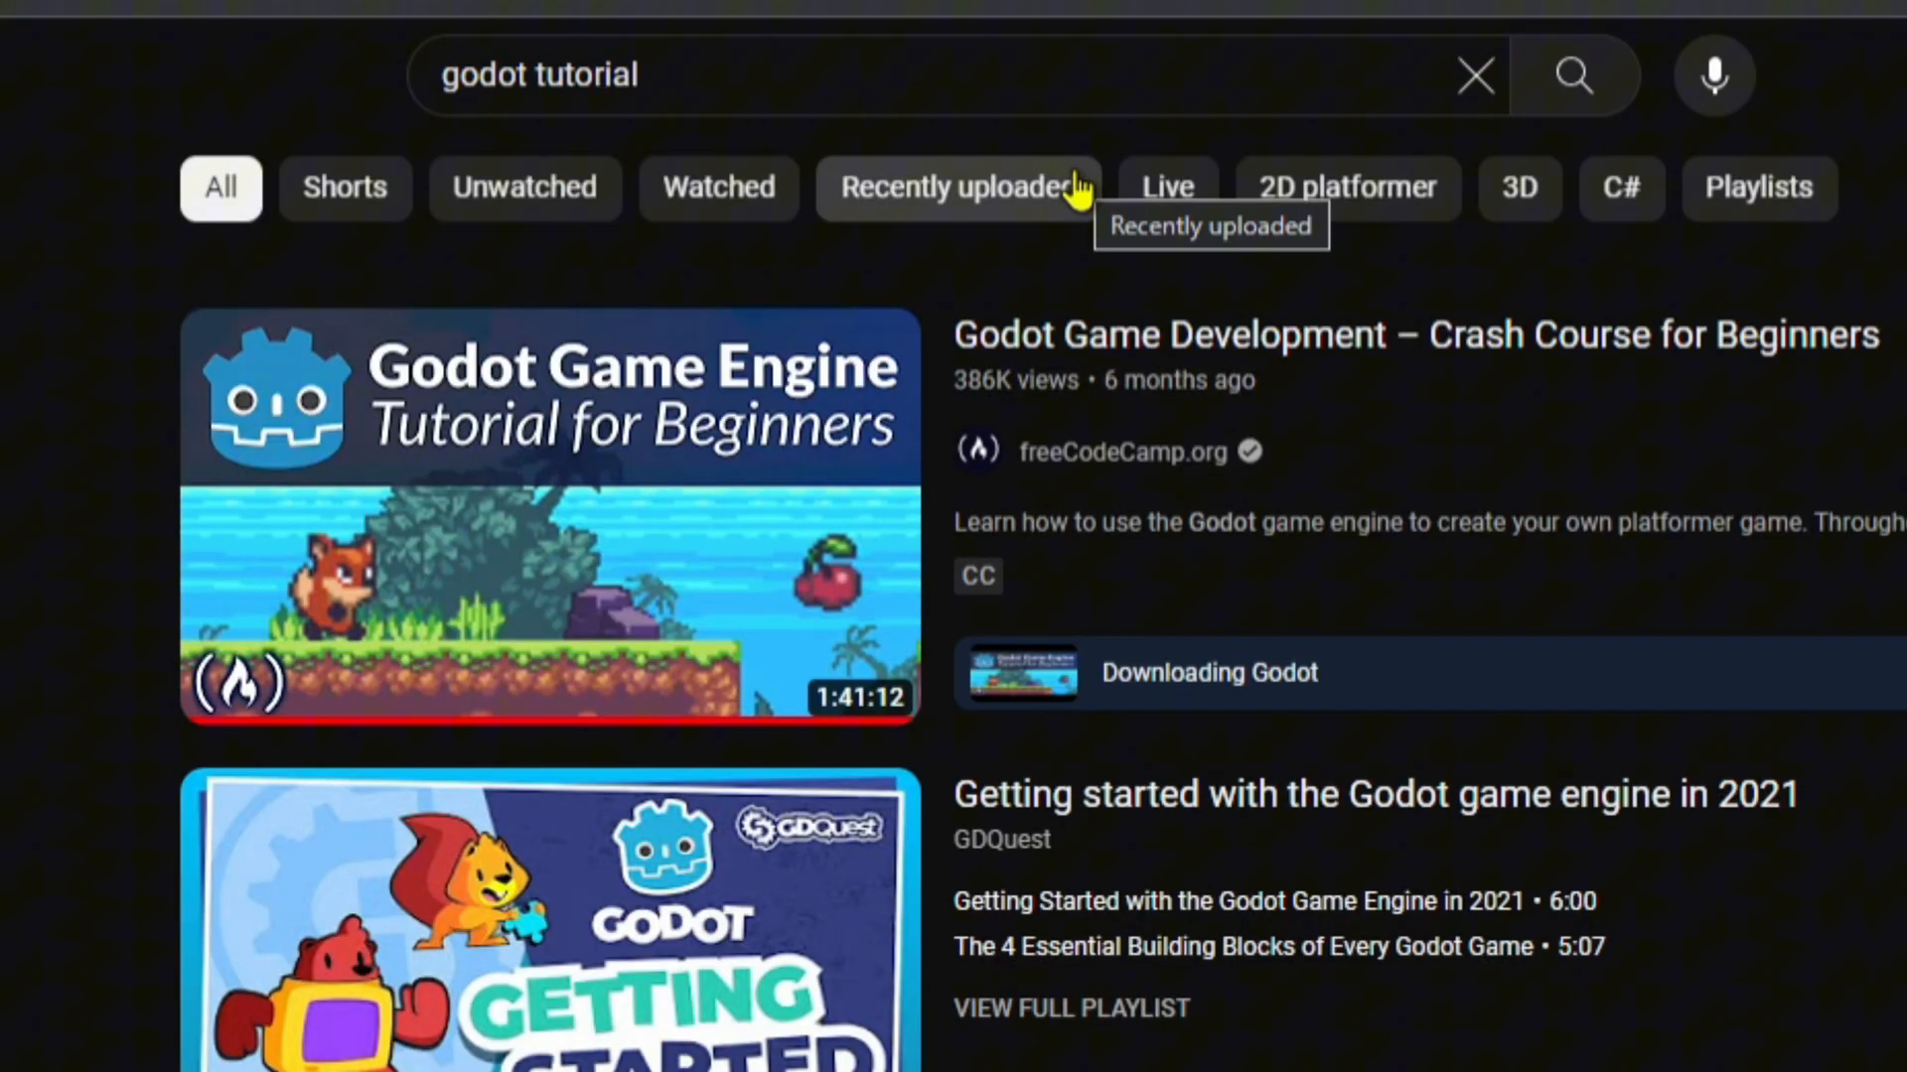
pyautogui.moveTo(838, 431)
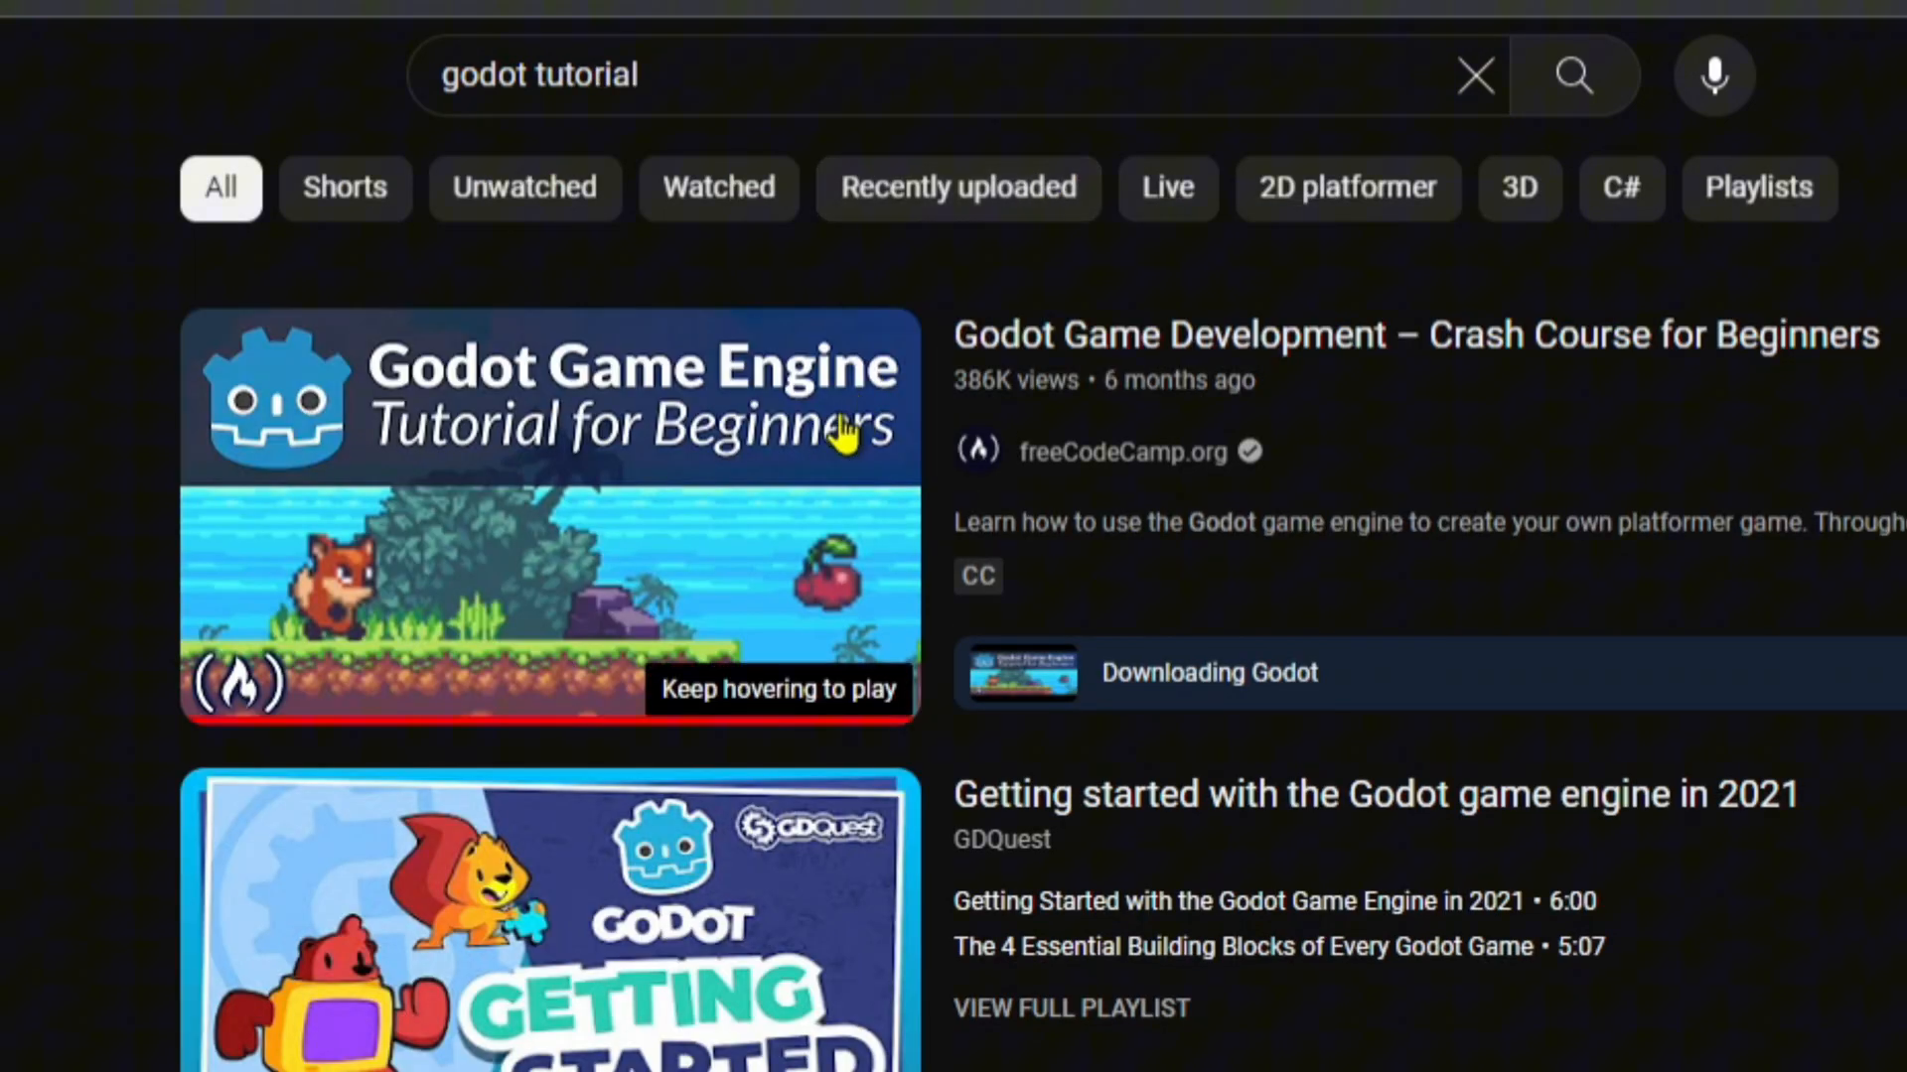
pyautogui.click(548, 510)
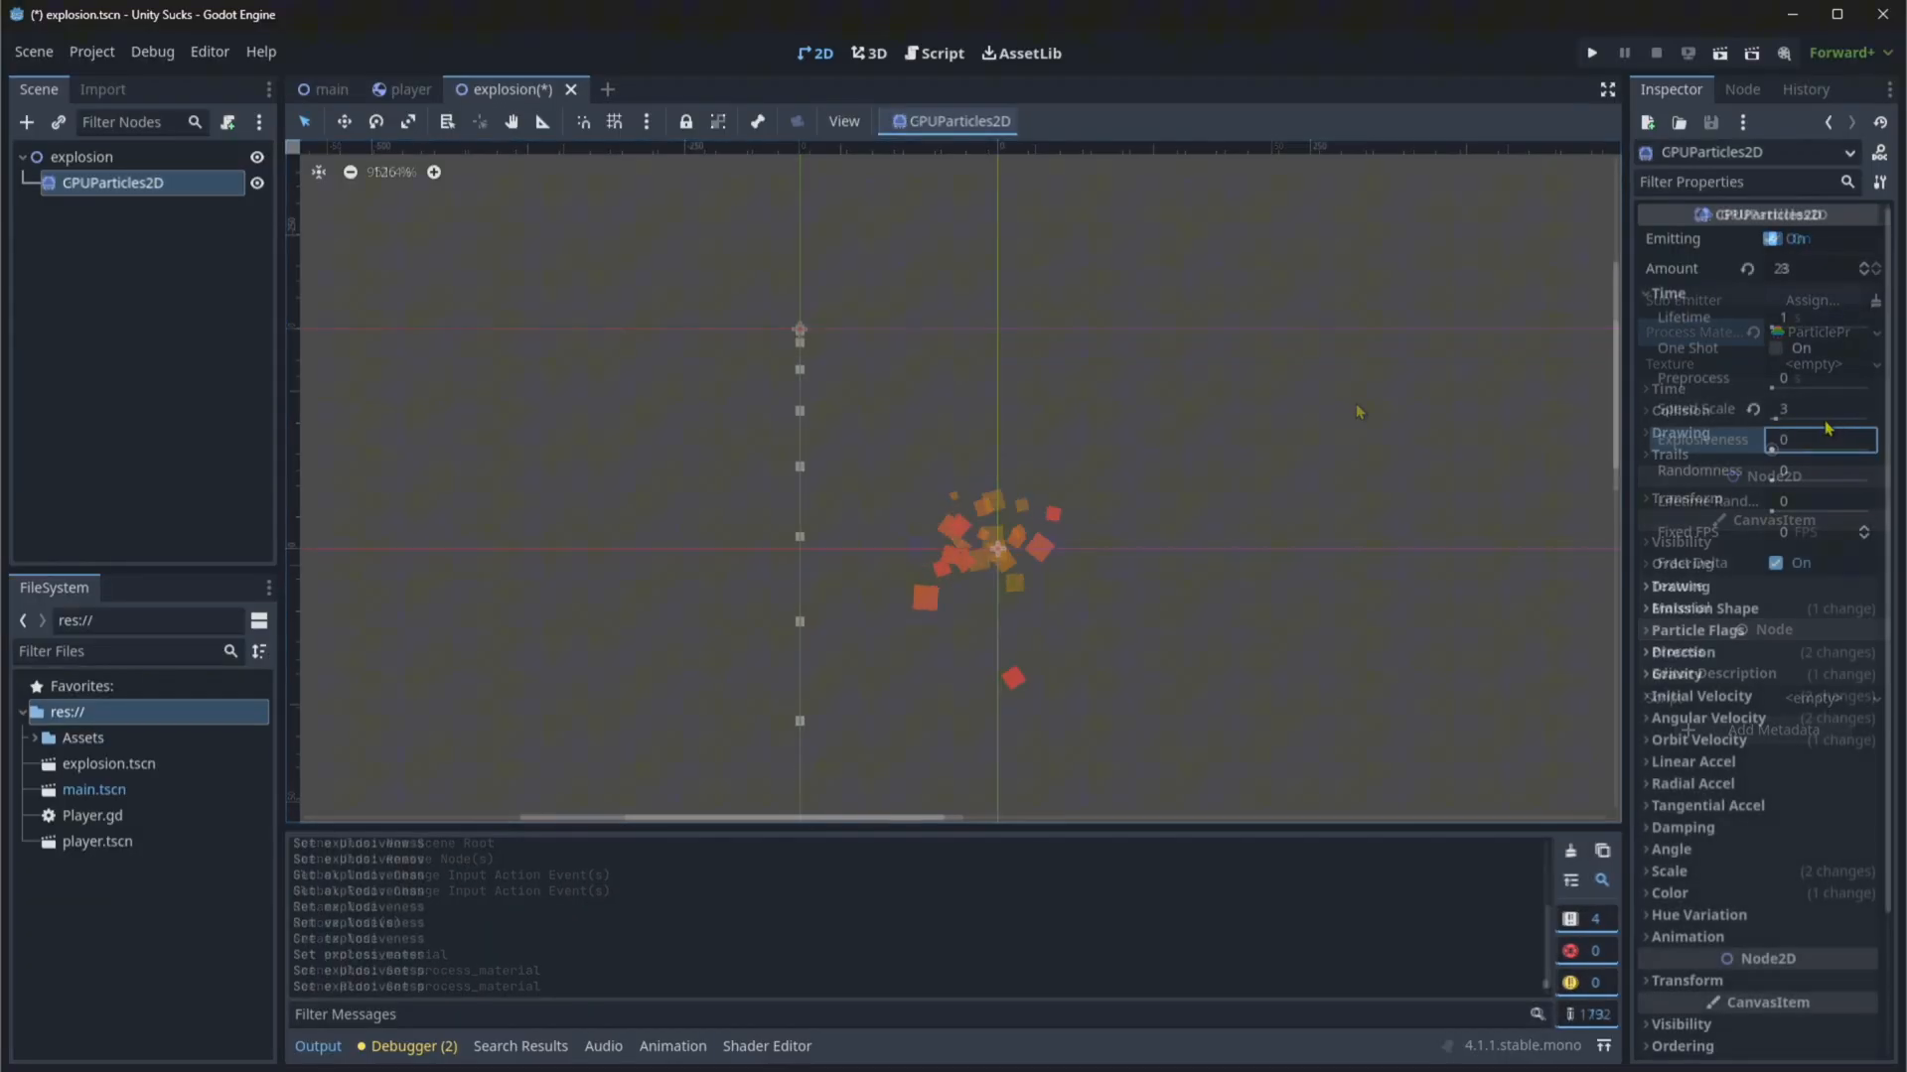
# Step: Adjust the Explosiveness of the CPUParticles2D explosion emitter
pyautogui.click(1591, 52)
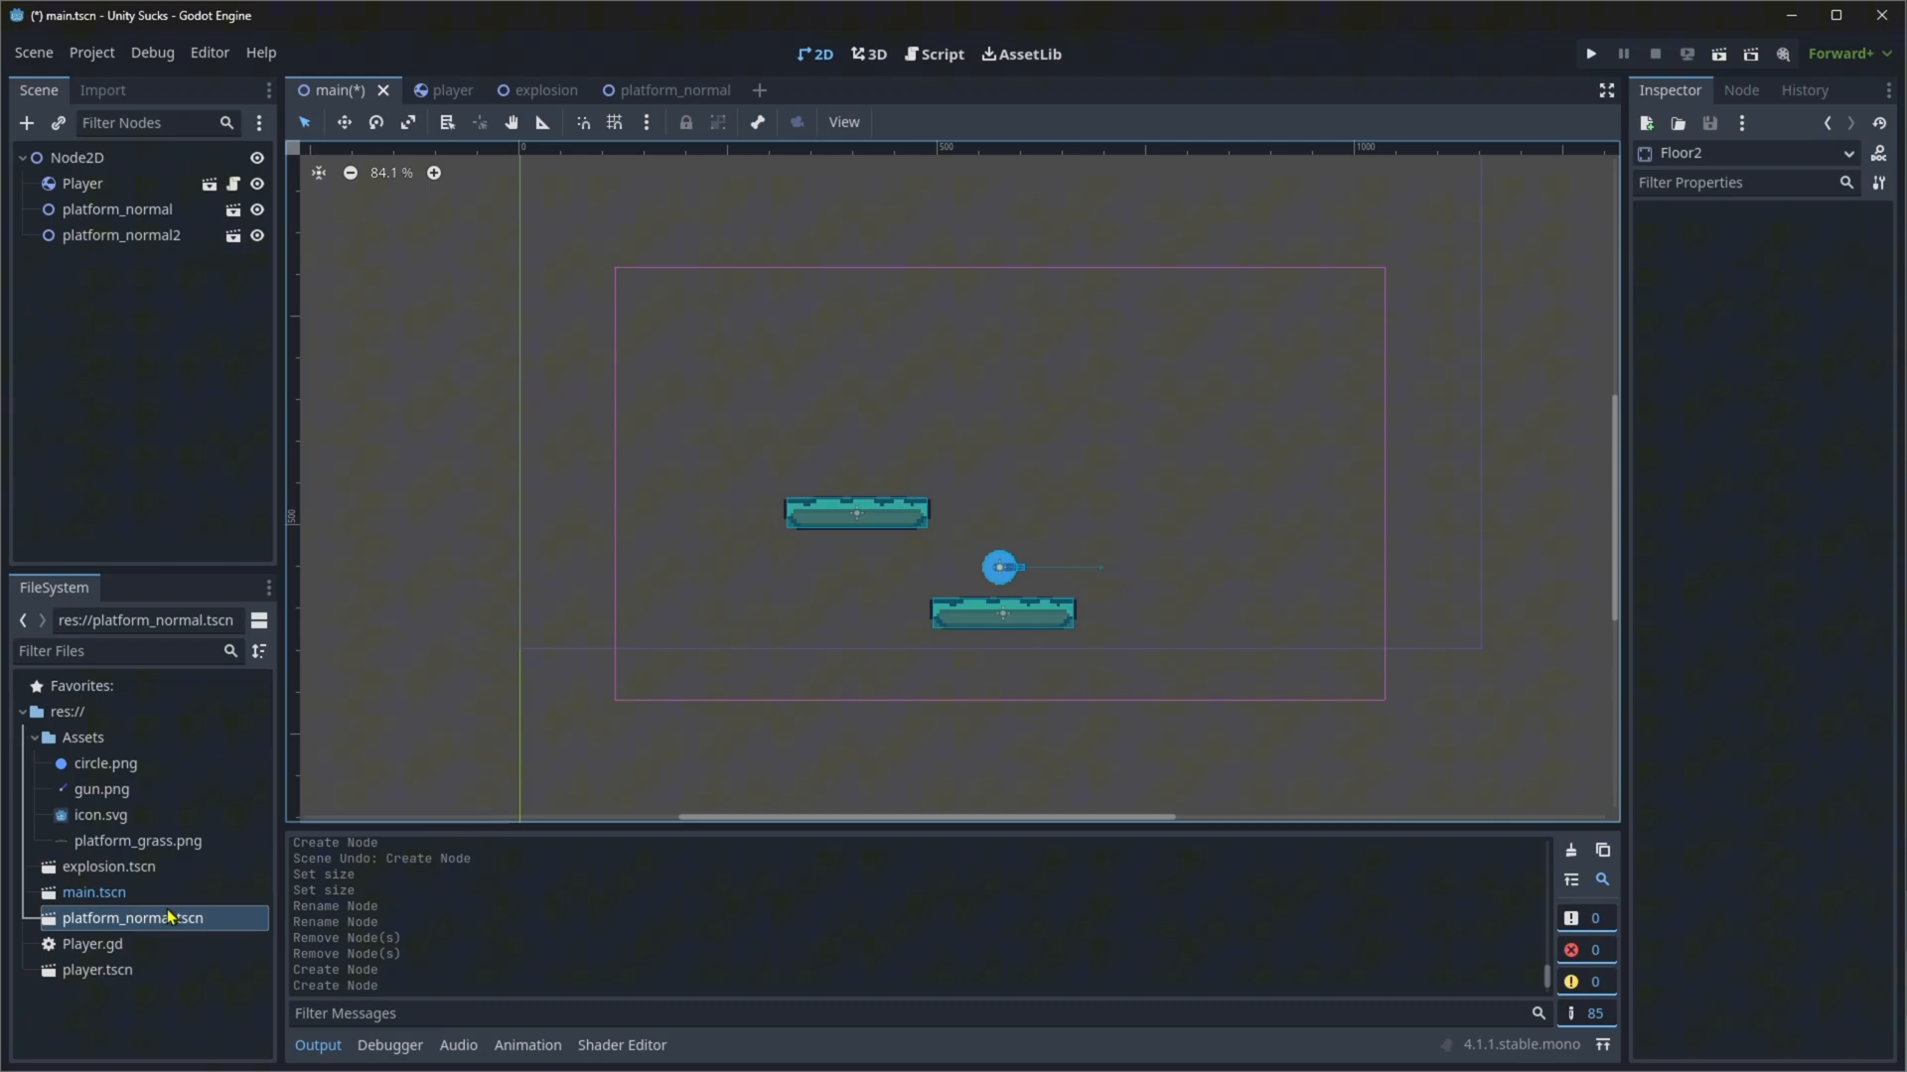
# Step: Add the platform_normal scene into the main scene
pyautogui.click(1588, 51)
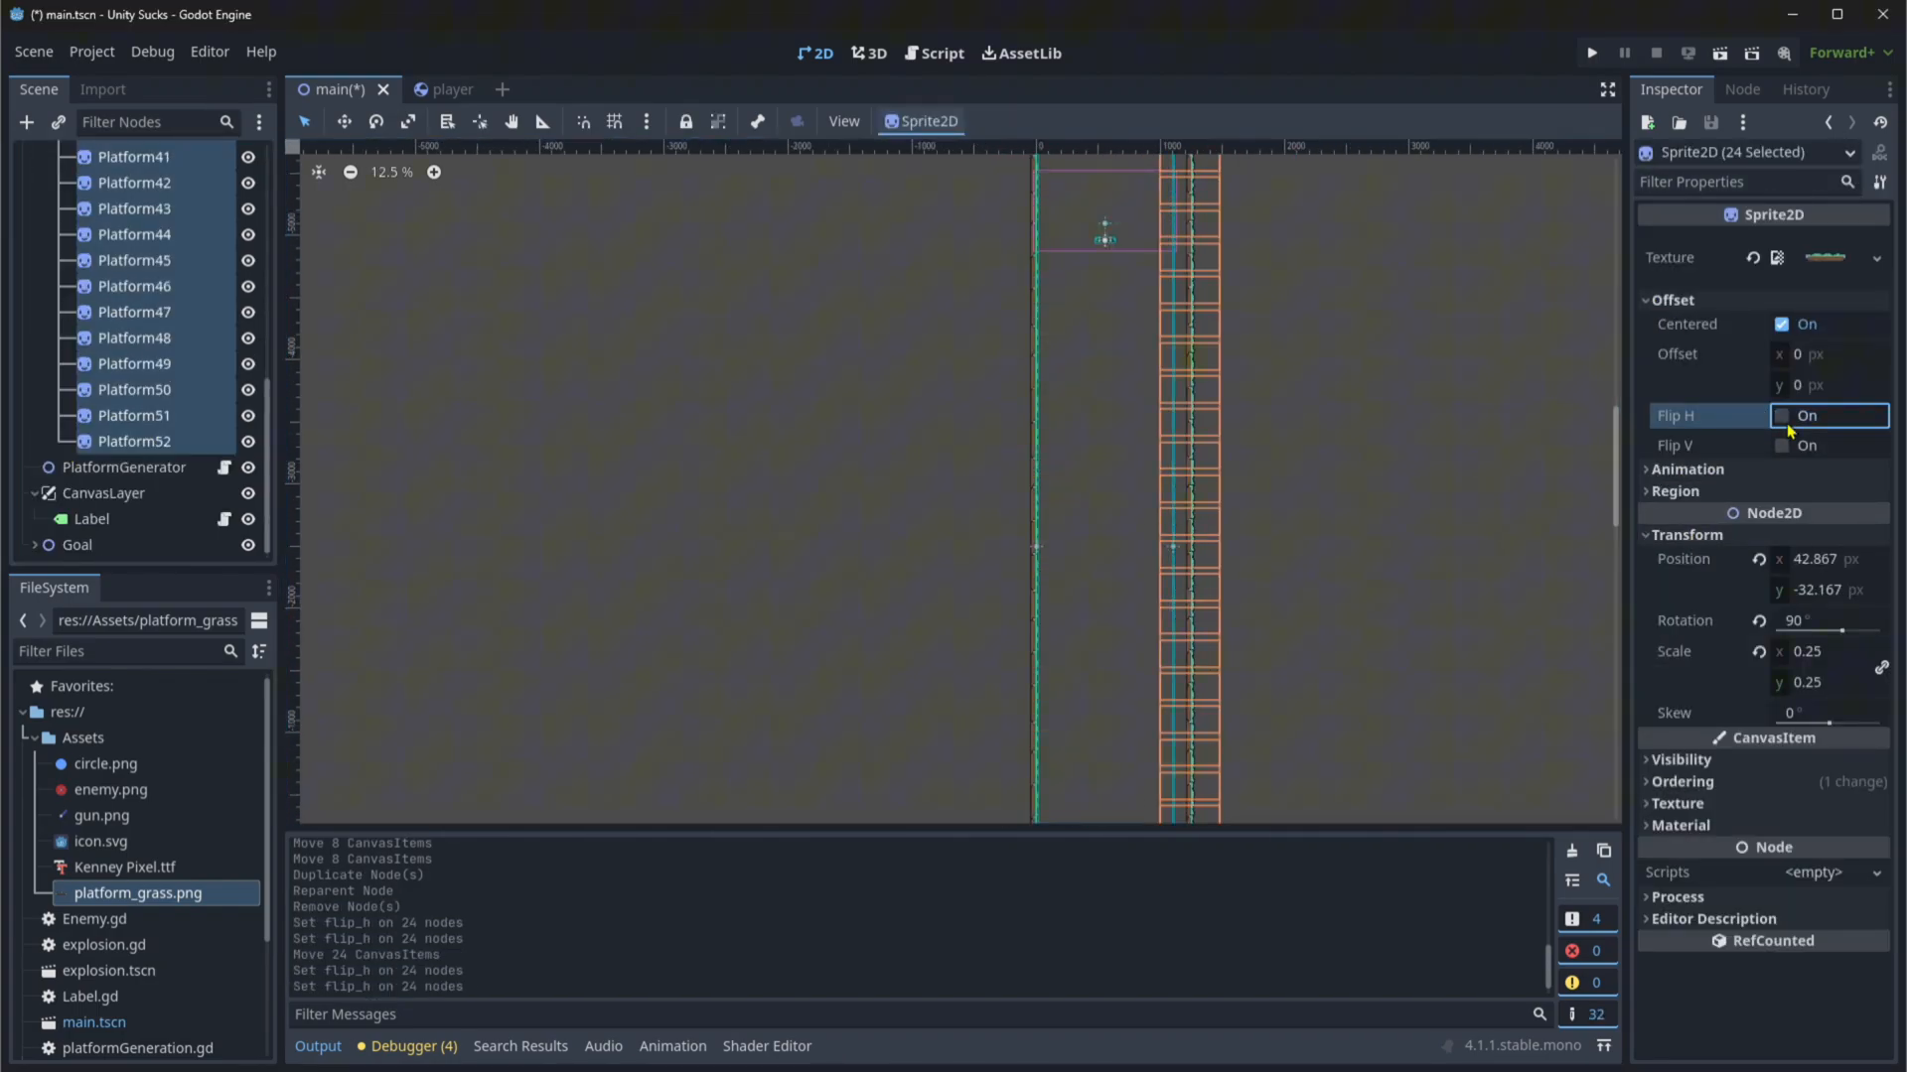
# Step: Enable Flip H on the 24 selected wall Sprite2D nodes
pyautogui.click(1591, 51)
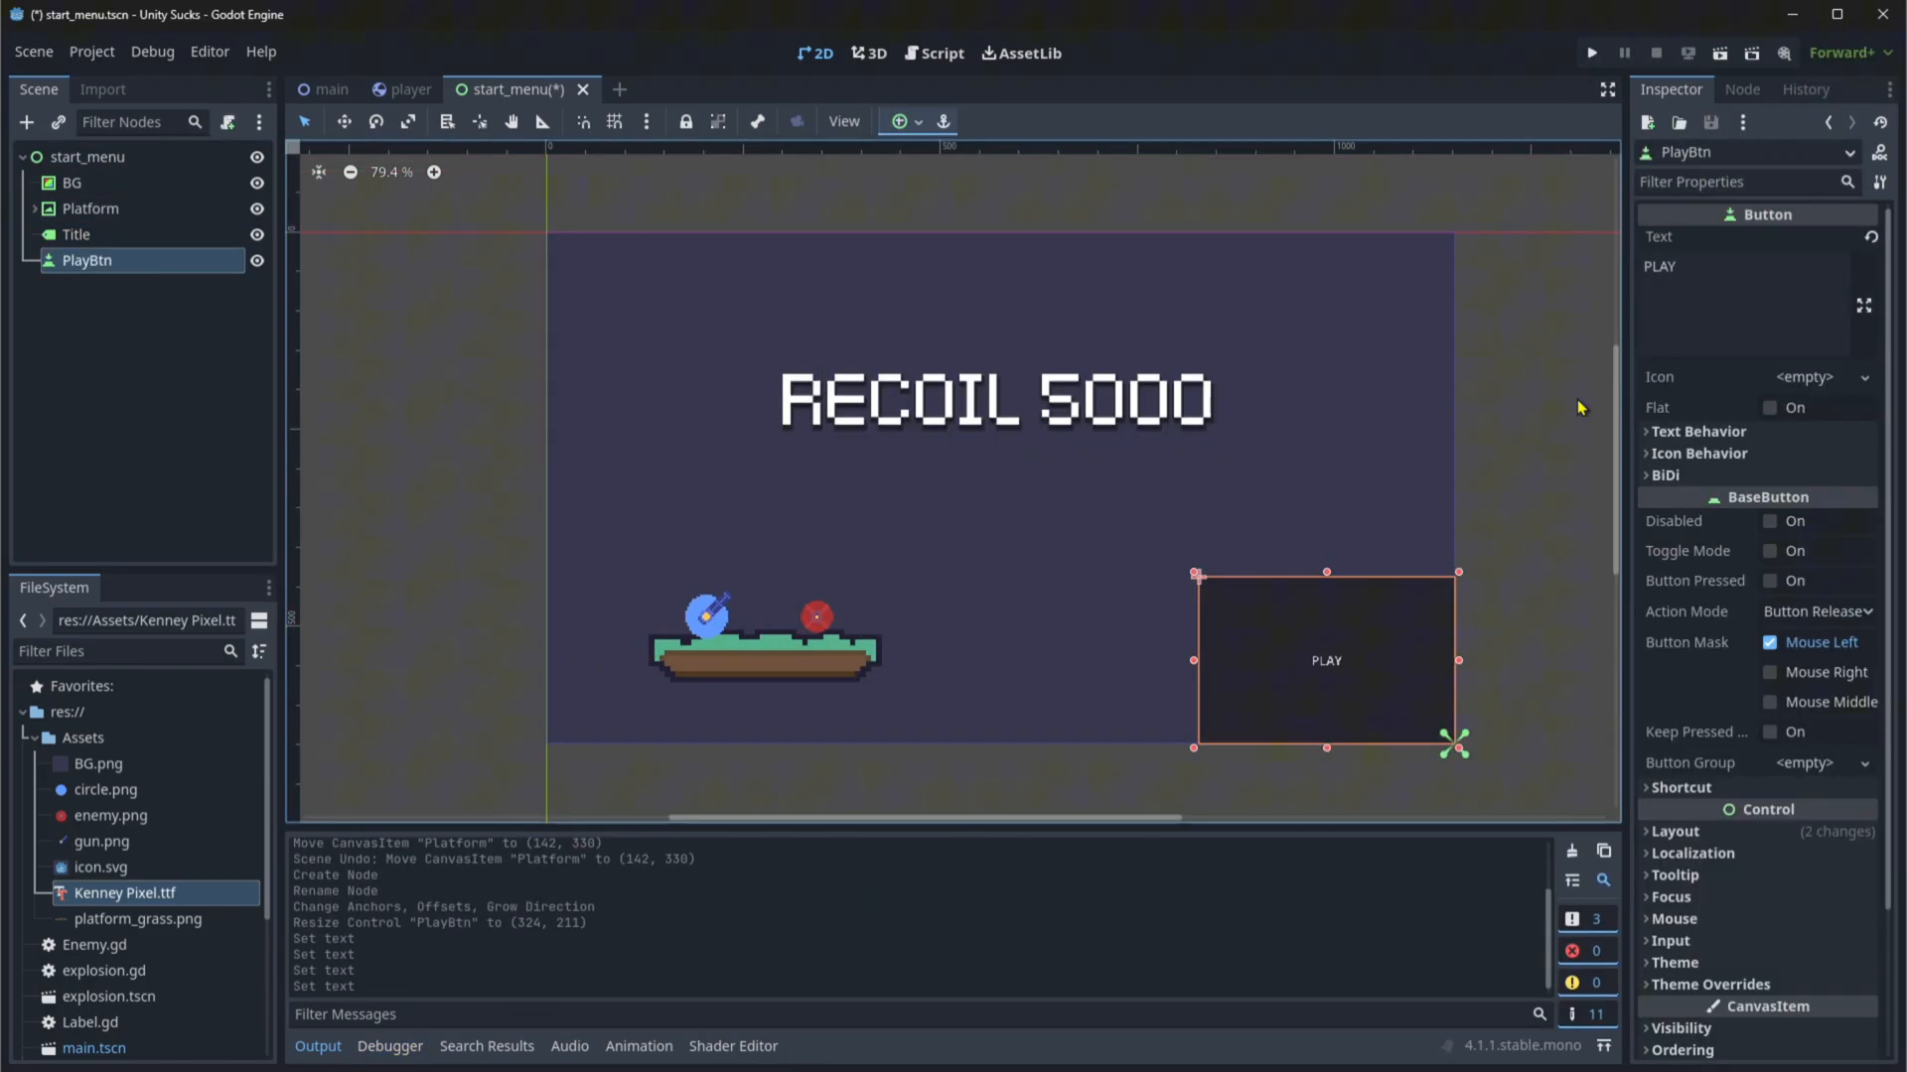
# Step: Work on the start_menu scene with title, platform and PLAY button
pyautogui.click(1591, 52)
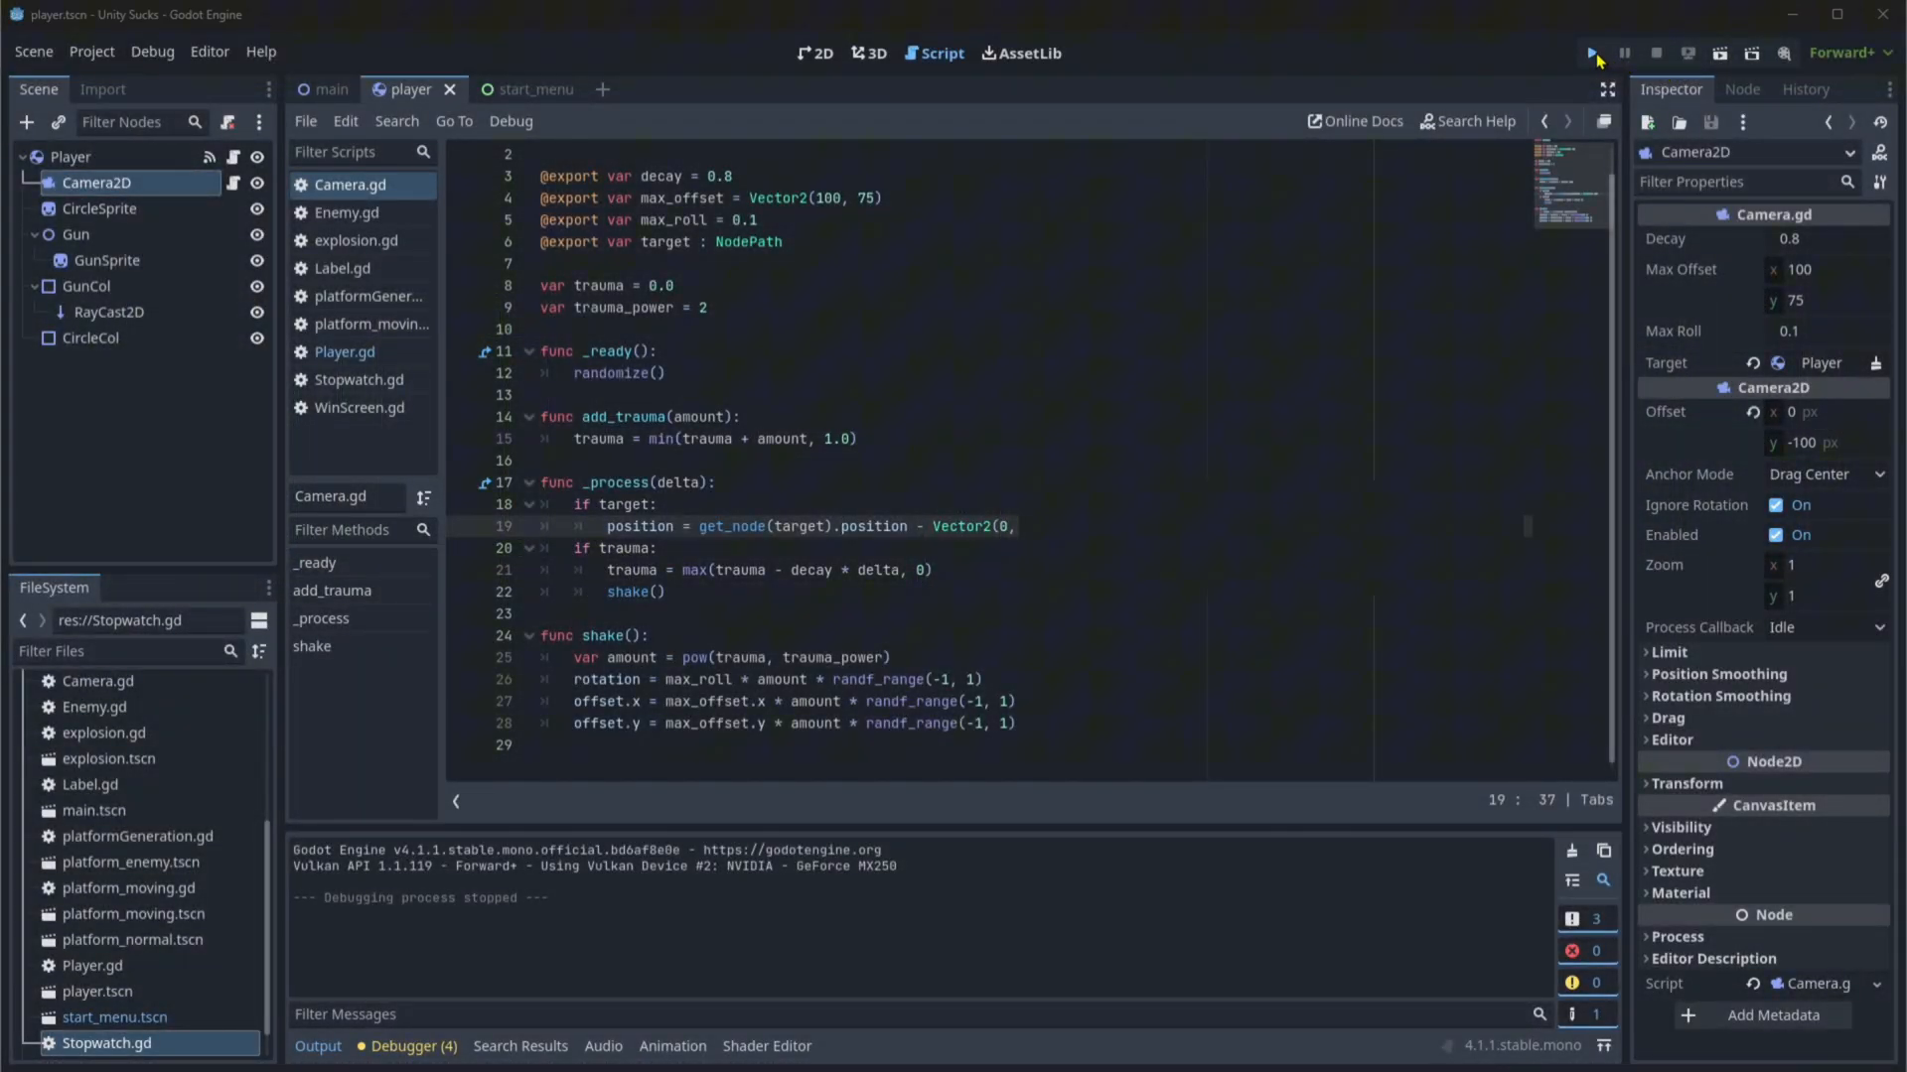
# Step: Run the project to test it, landing on the RECOIL 5000 start menu
pyautogui.click(1591, 51)
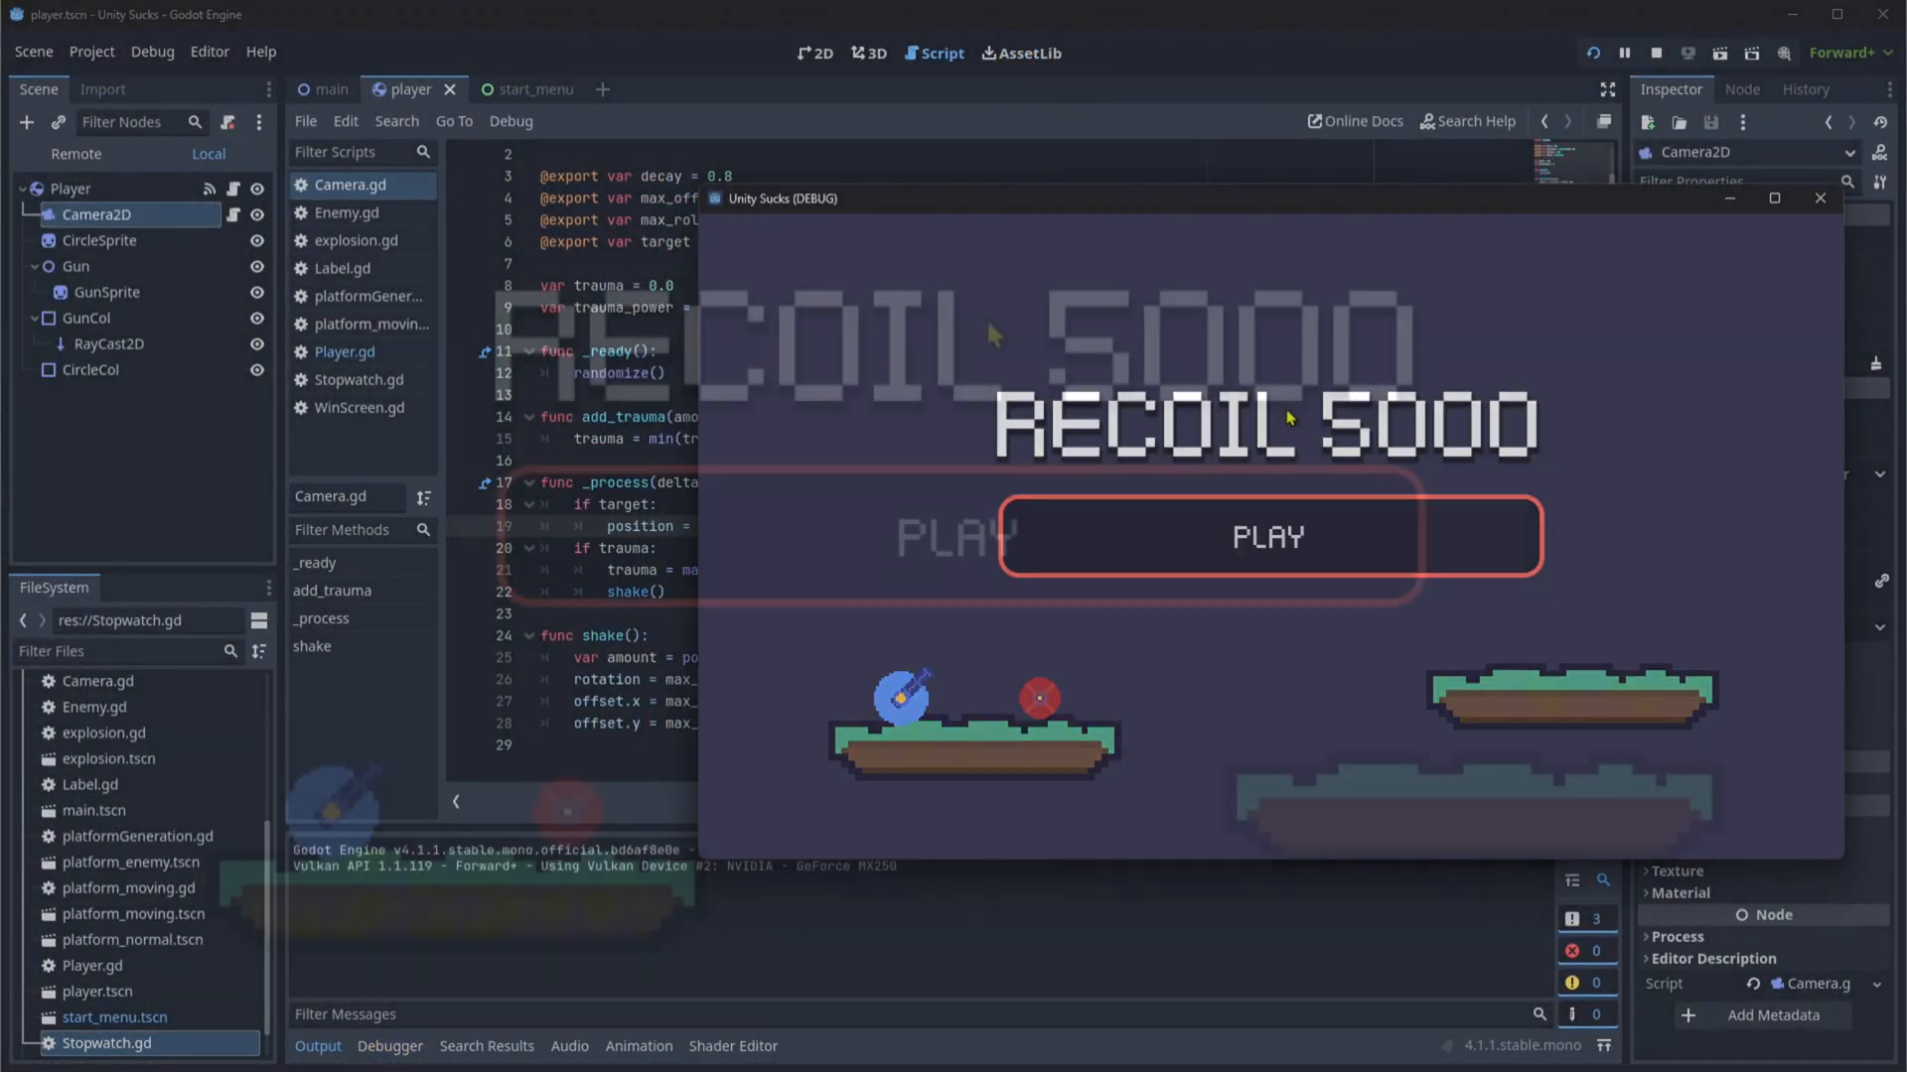
pyautogui.click(1269, 536)
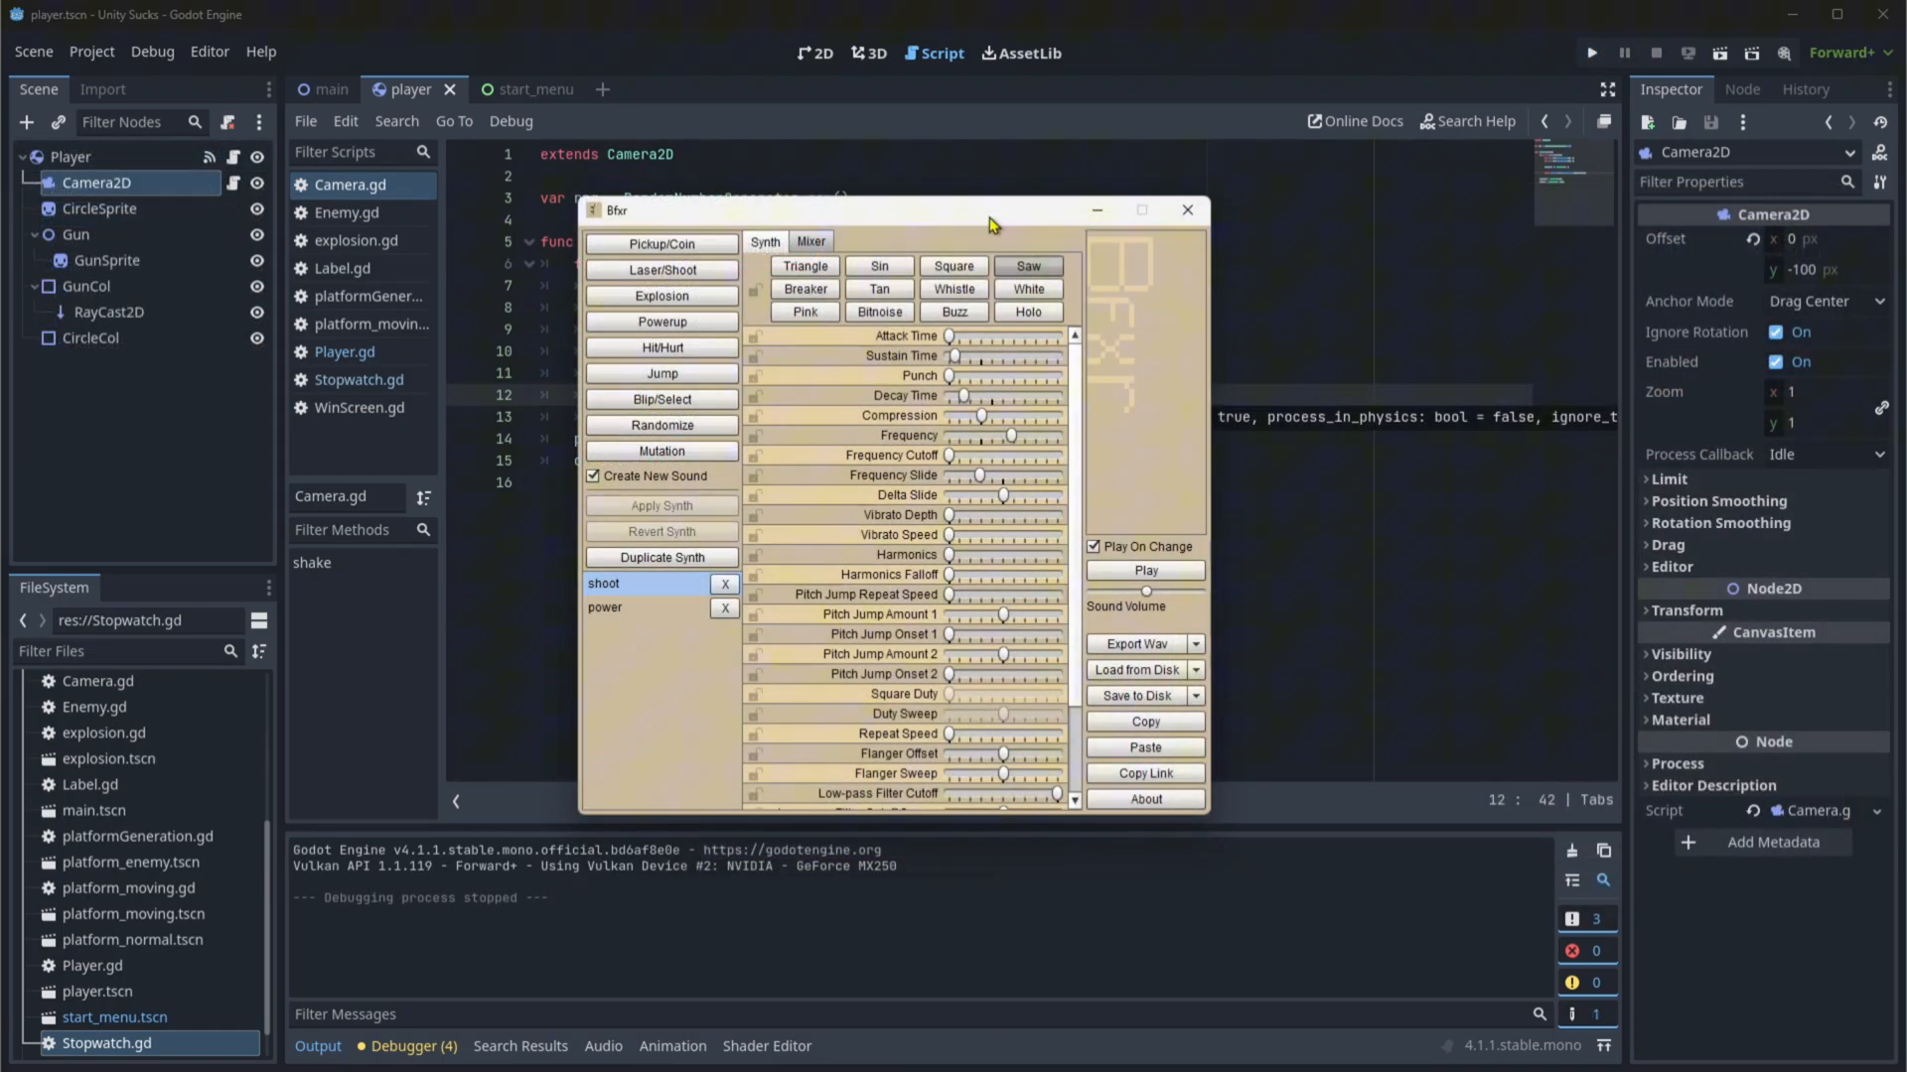
pyautogui.click(1591, 51)
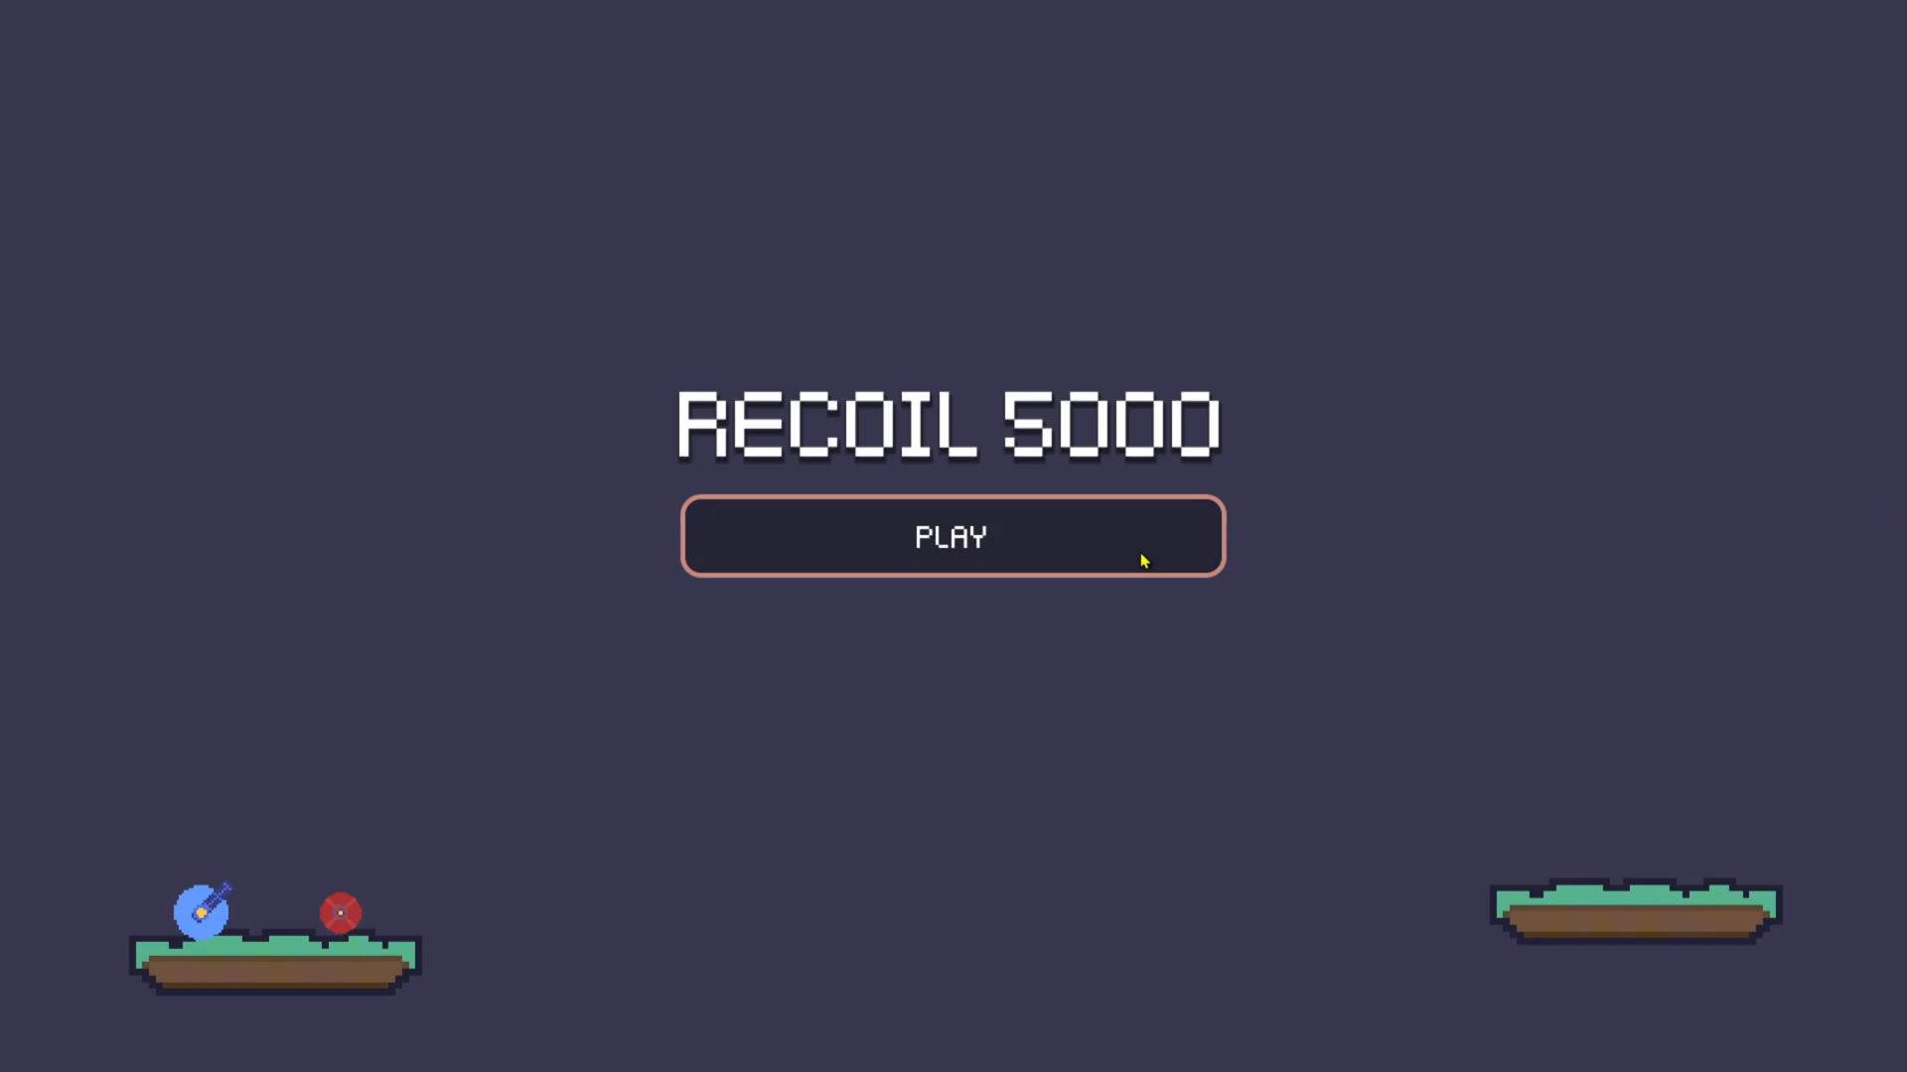
# Step: Start the game from the menu, reach the goal and continue past the You Win screen
pyautogui.click(952, 536)
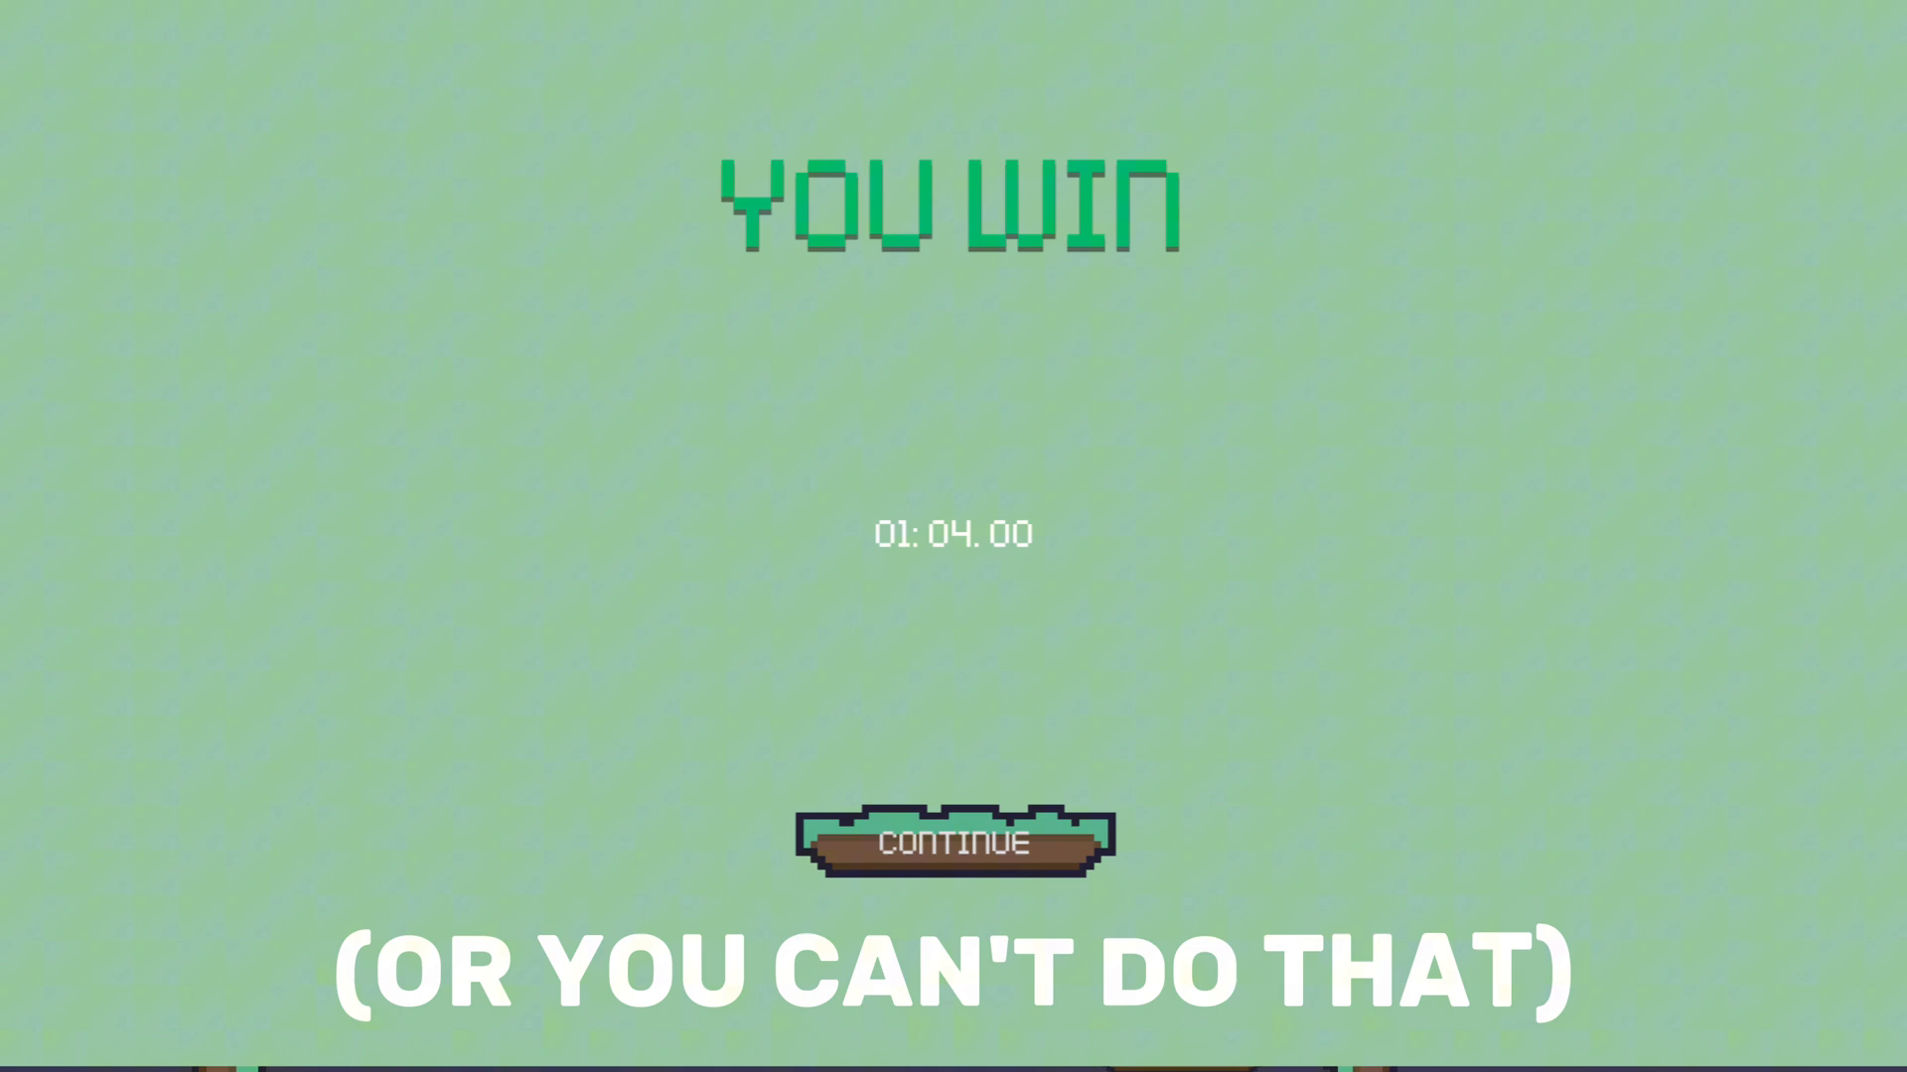
pyautogui.click(954, 842)
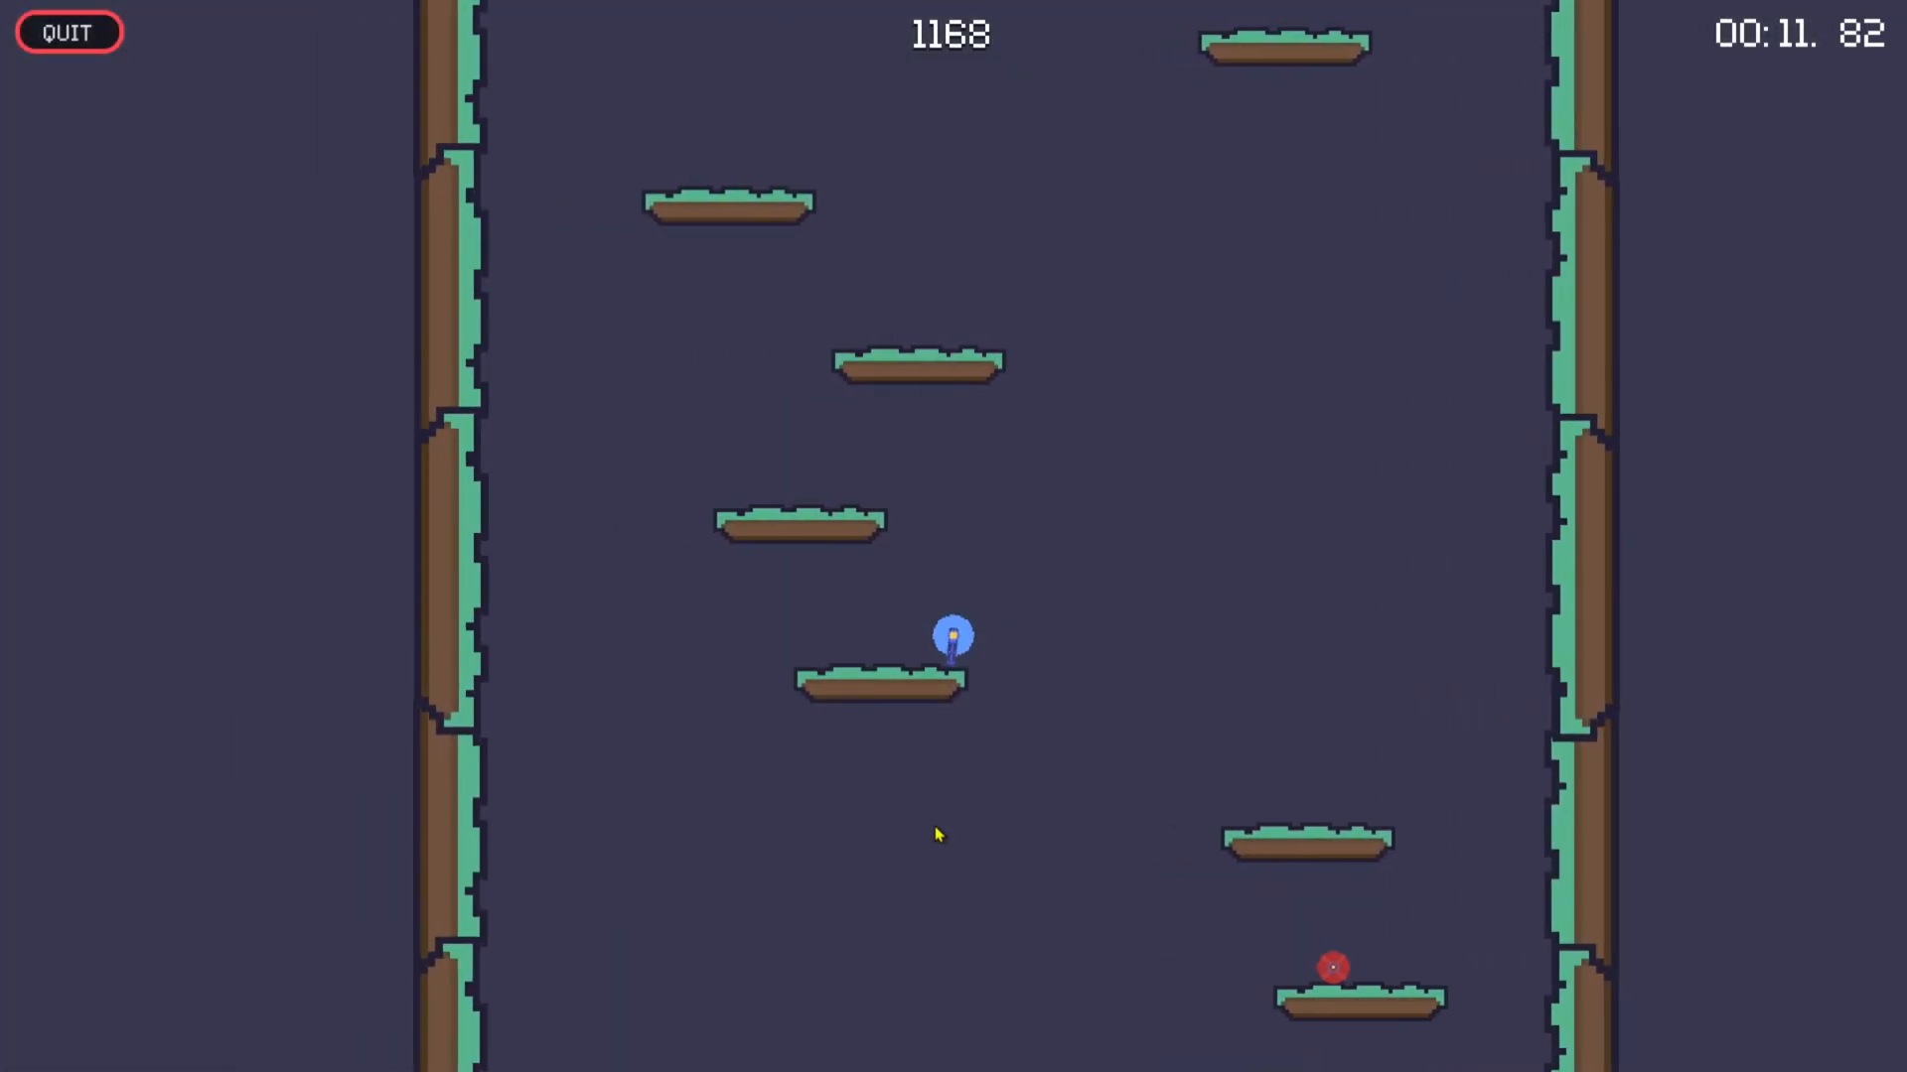